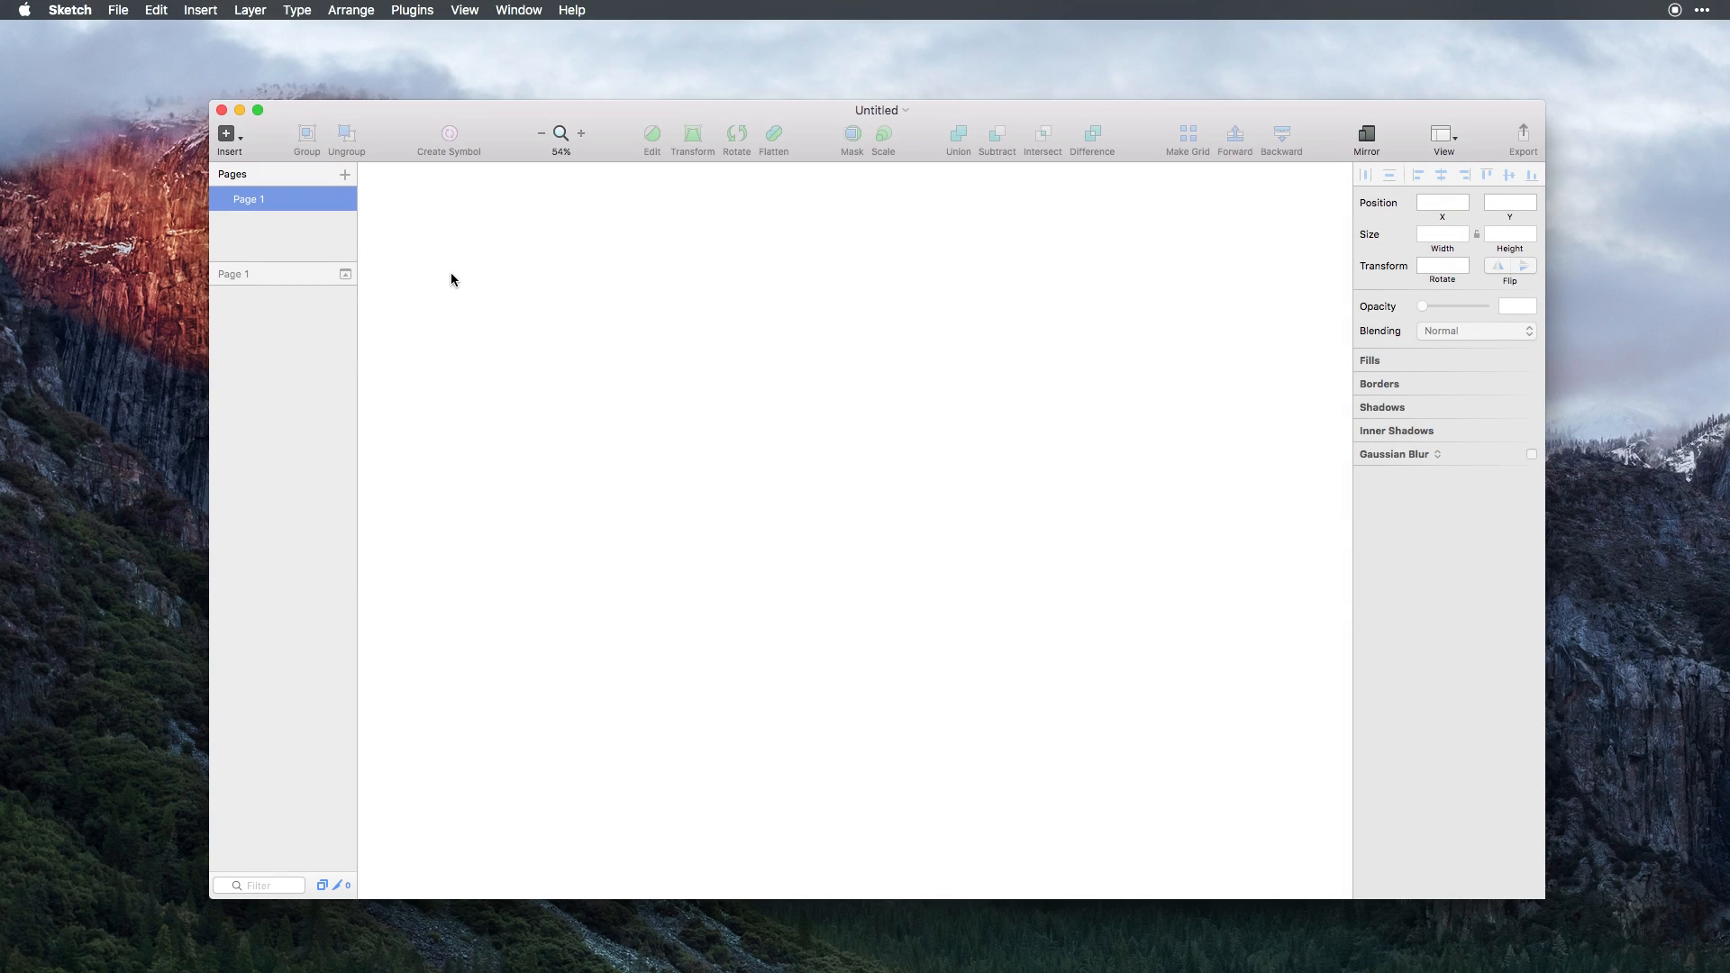
# Reach Sketch's Preferences and its Plugins pane to get plugins from sketchapp.com.
pyautogui.click(65, 11)
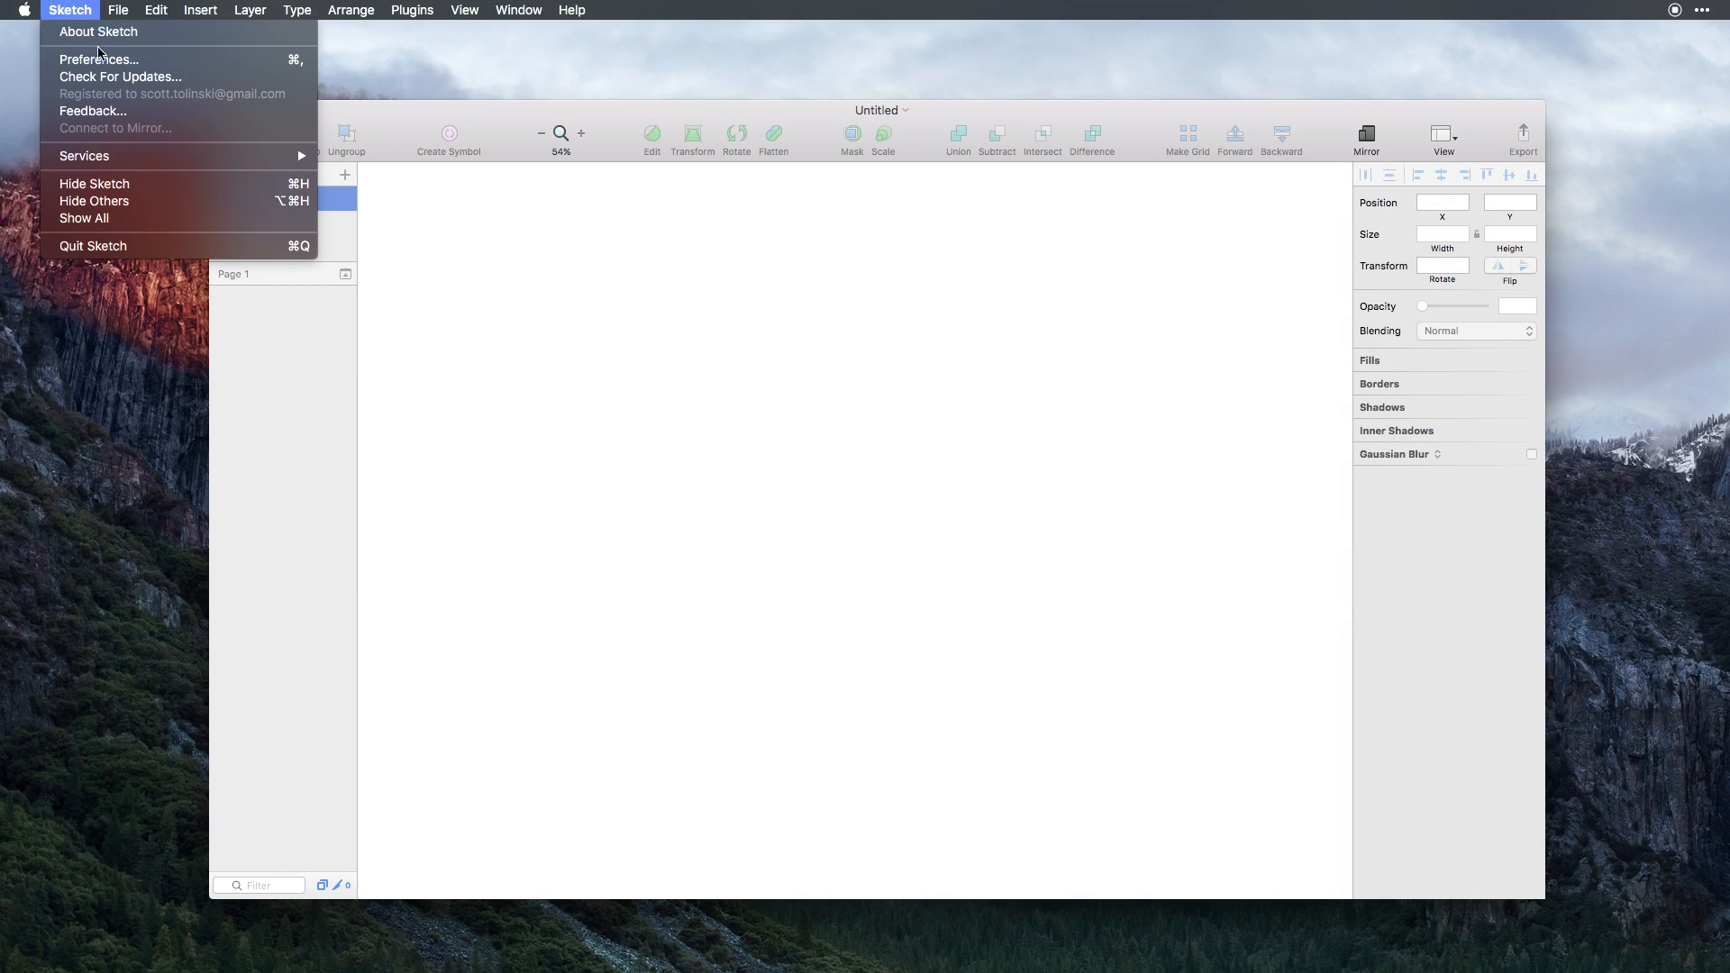
pyautogui.click(82, 59)
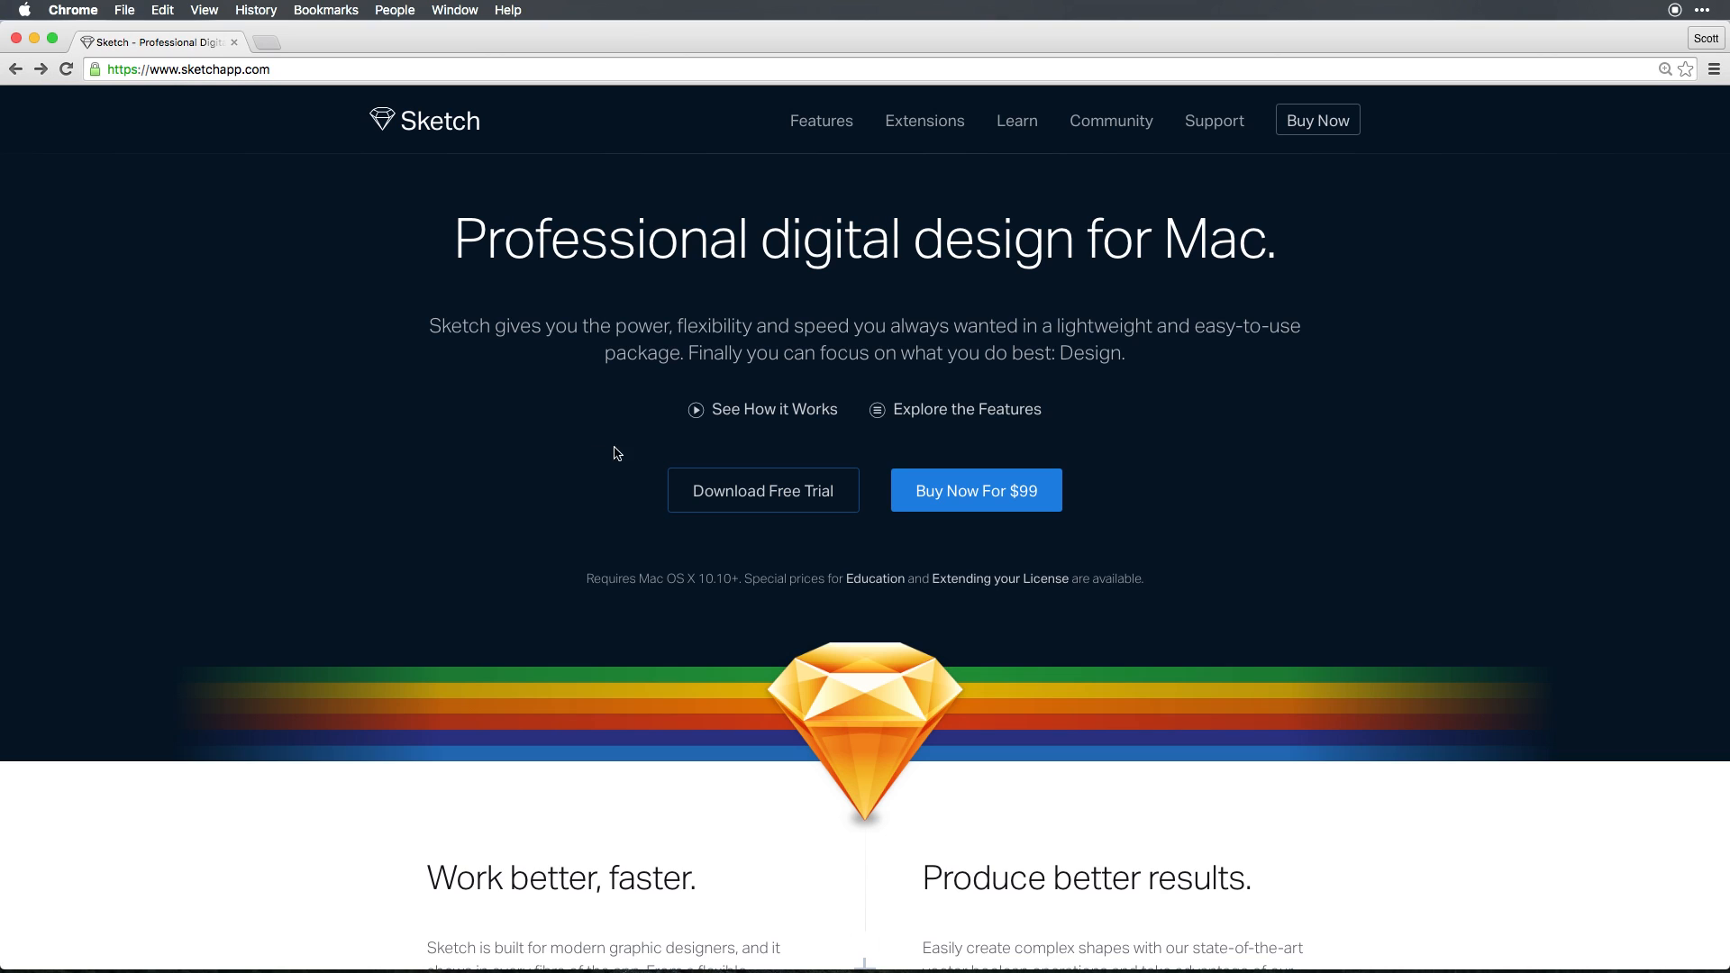
# Go to Extensions, view all featured plugins and search the listing for 'Meas'.
pyautogui.click(924, 121)
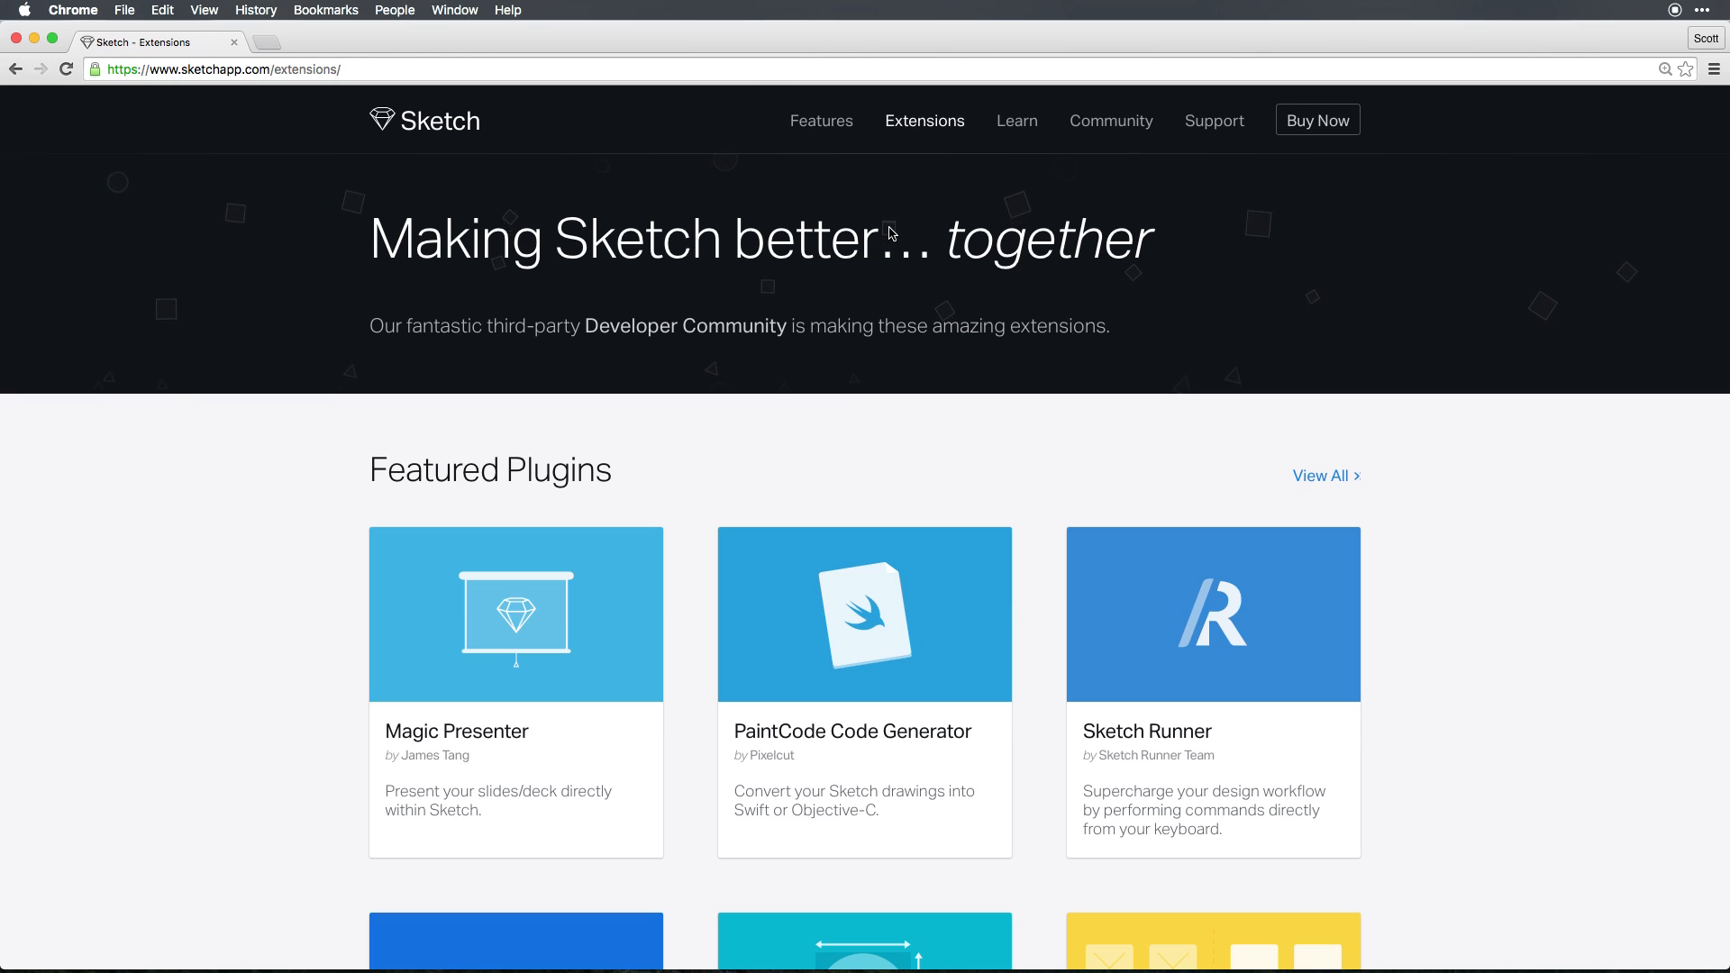
pyautogui.moveTo(1303, 382)
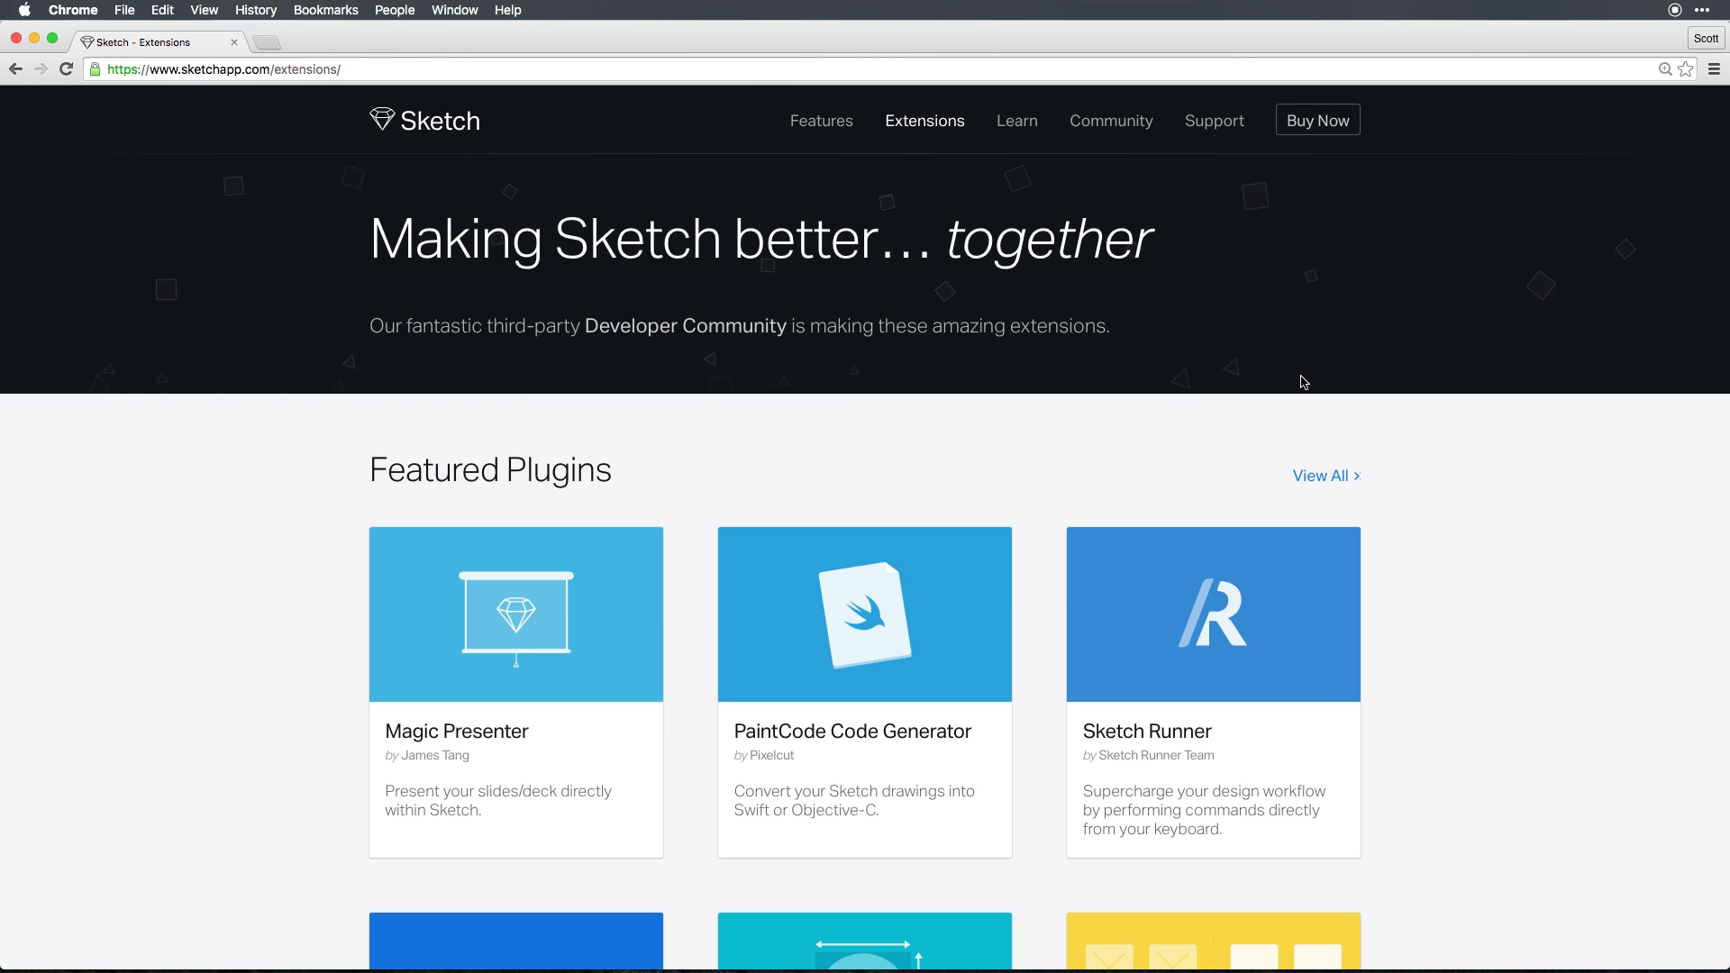
pyautogui.click(1319, 476)
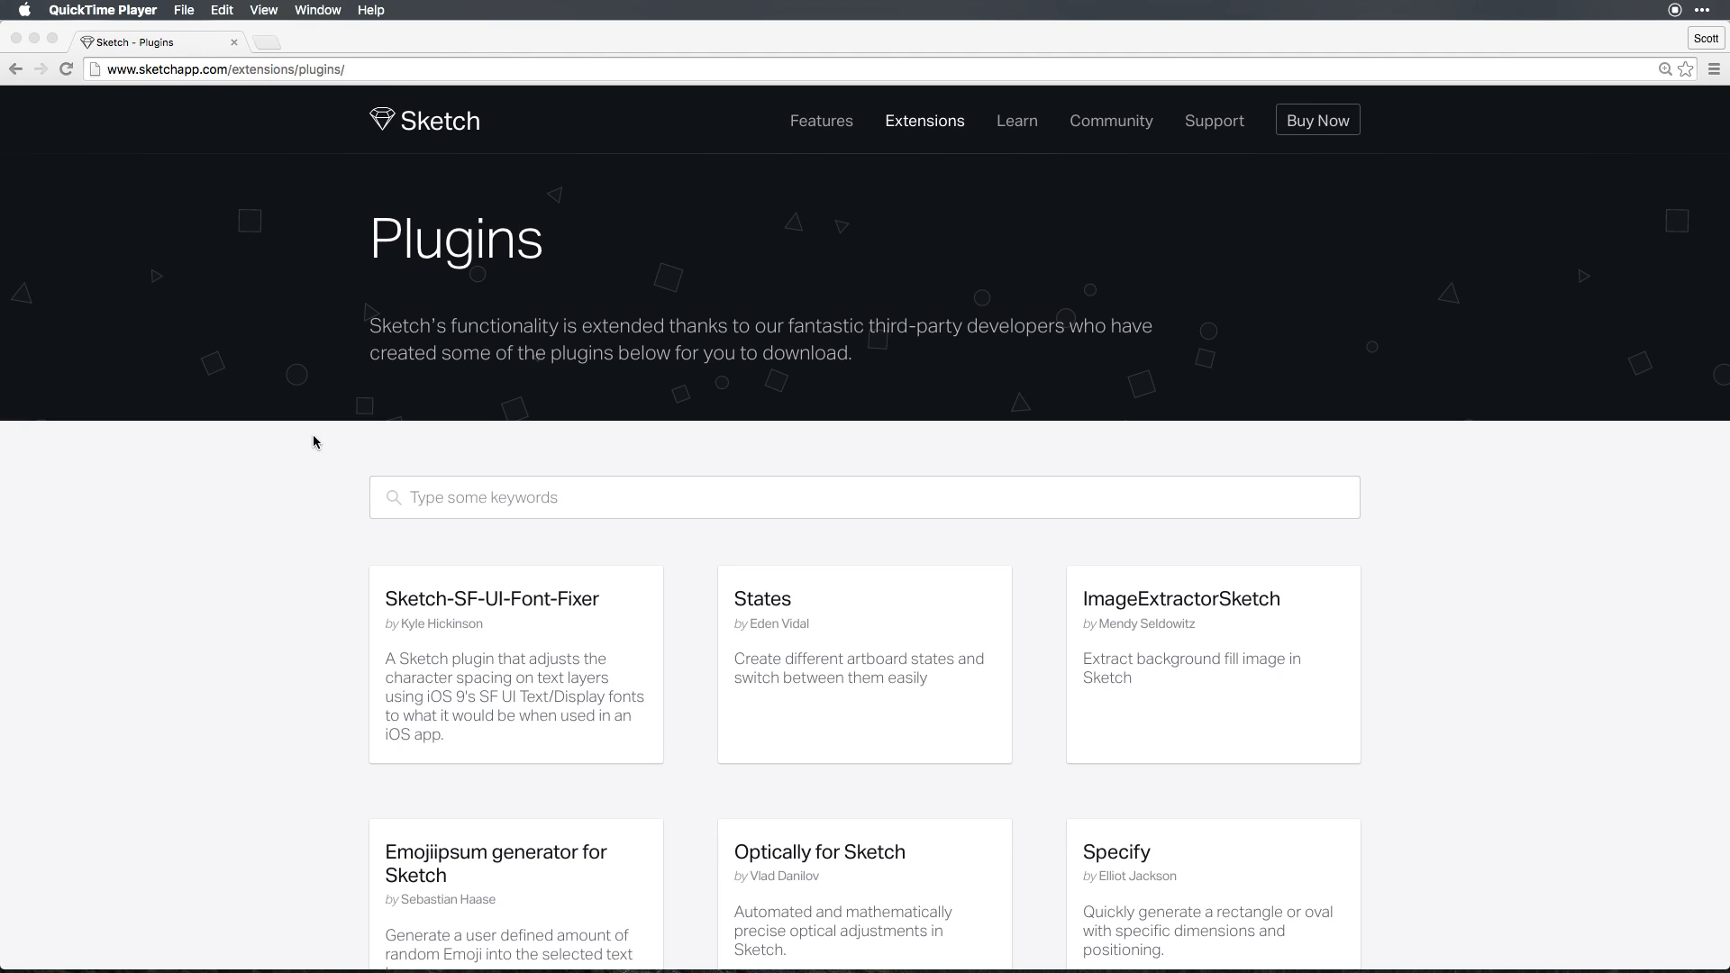
pyautogui.moveTo(510, 553)
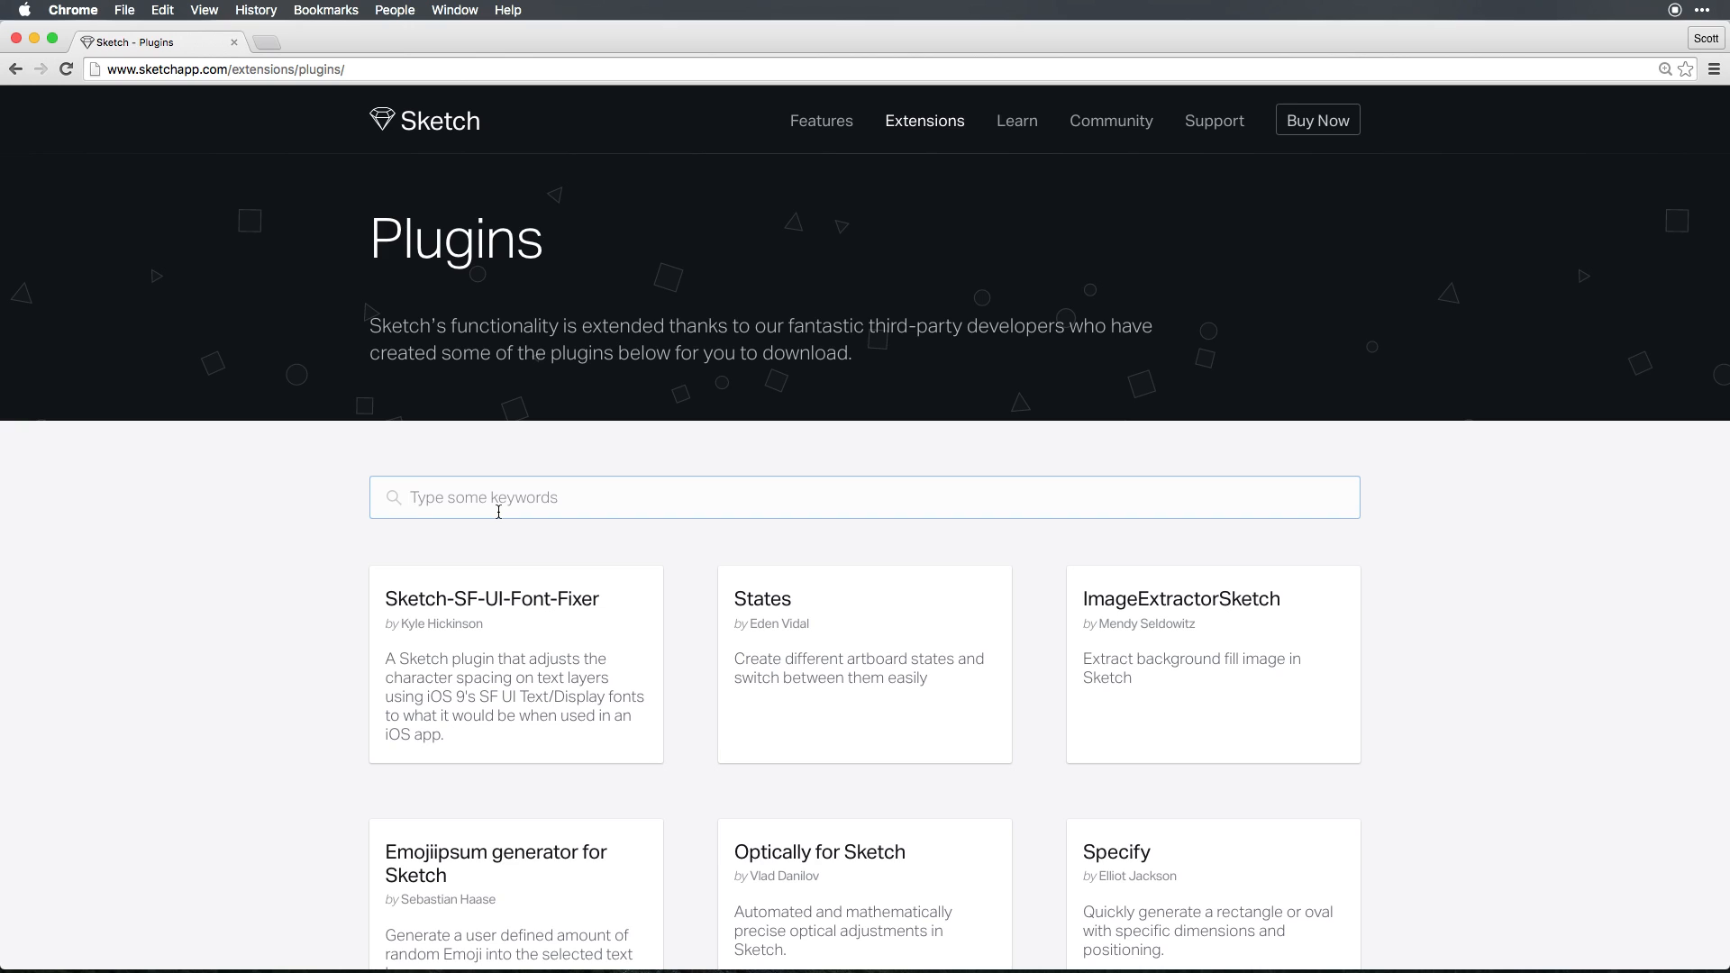
pyautogui.write('M')
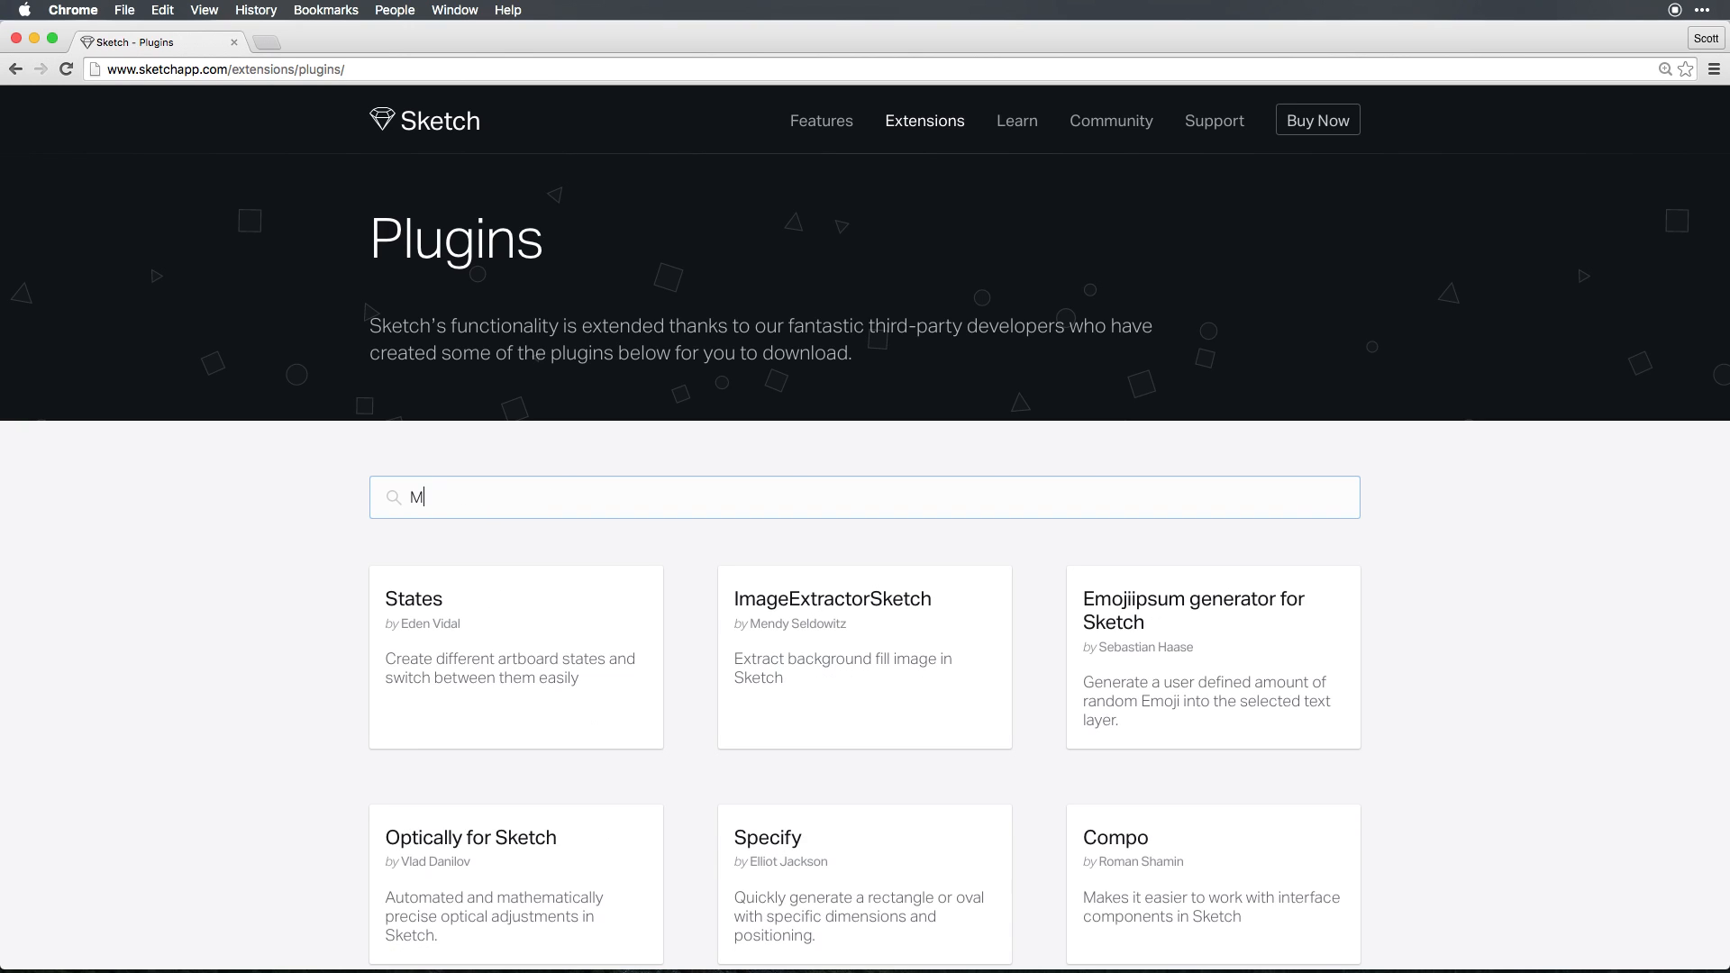
pyautogui.write('eas')
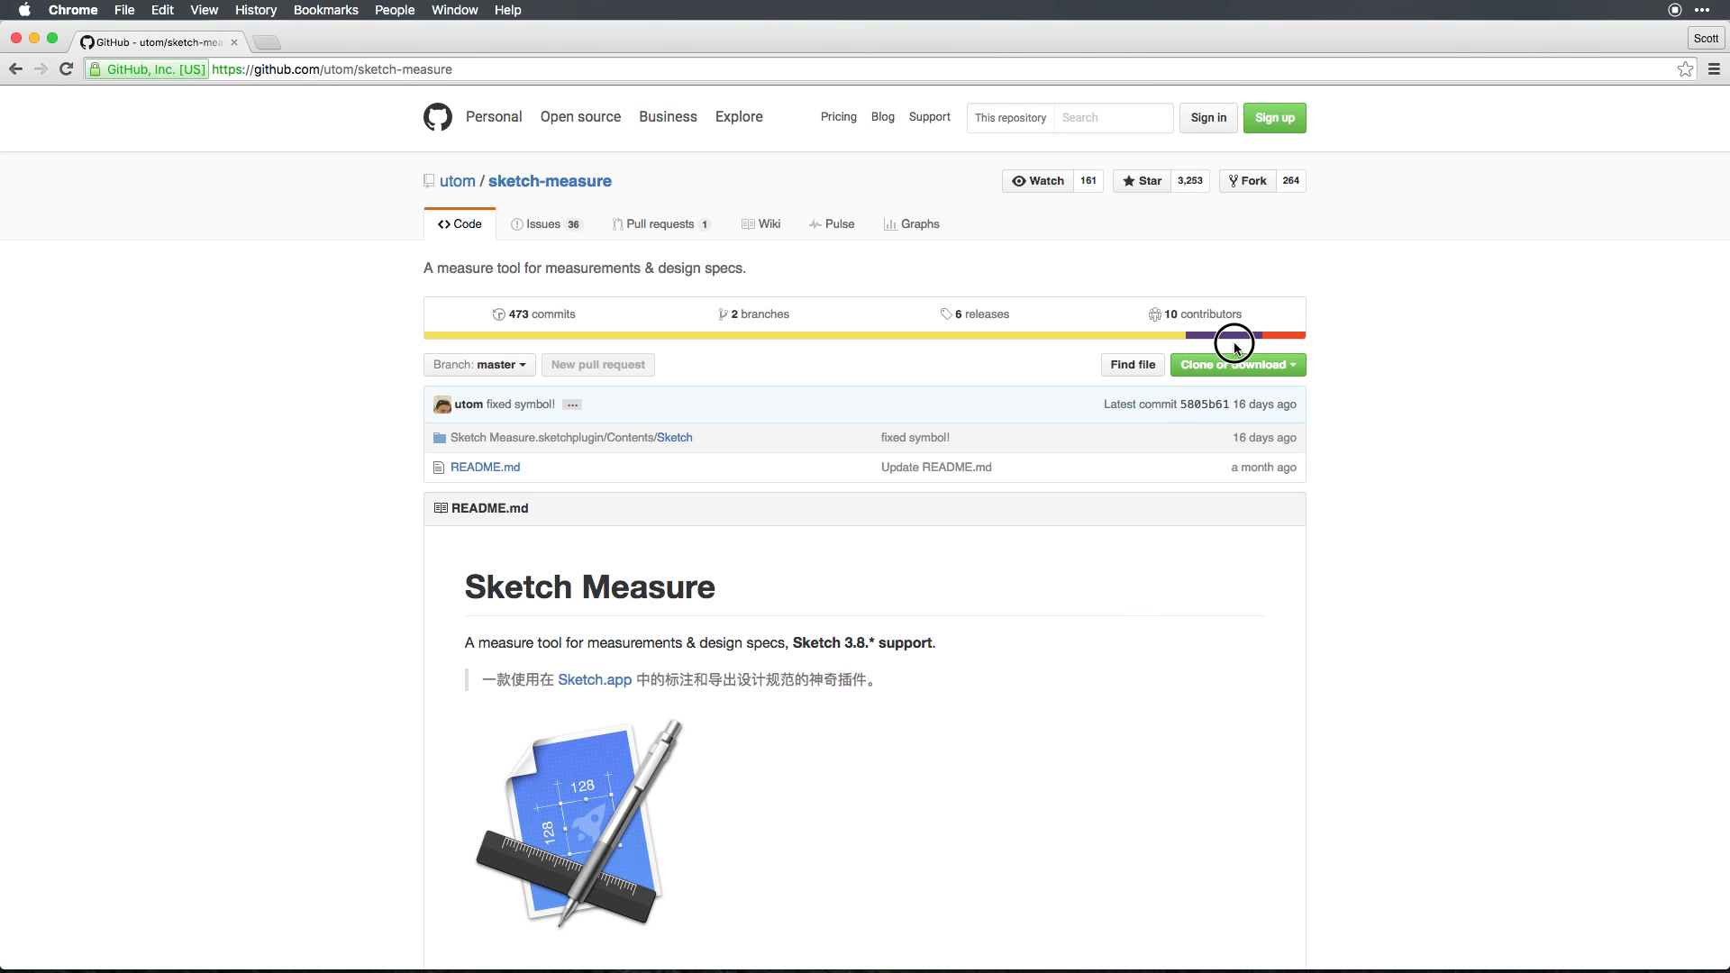
# Download sketch-measure as a ZIP from GitHub and open sketch-measure-master.zip.
pyautogui.click(1237, 364)
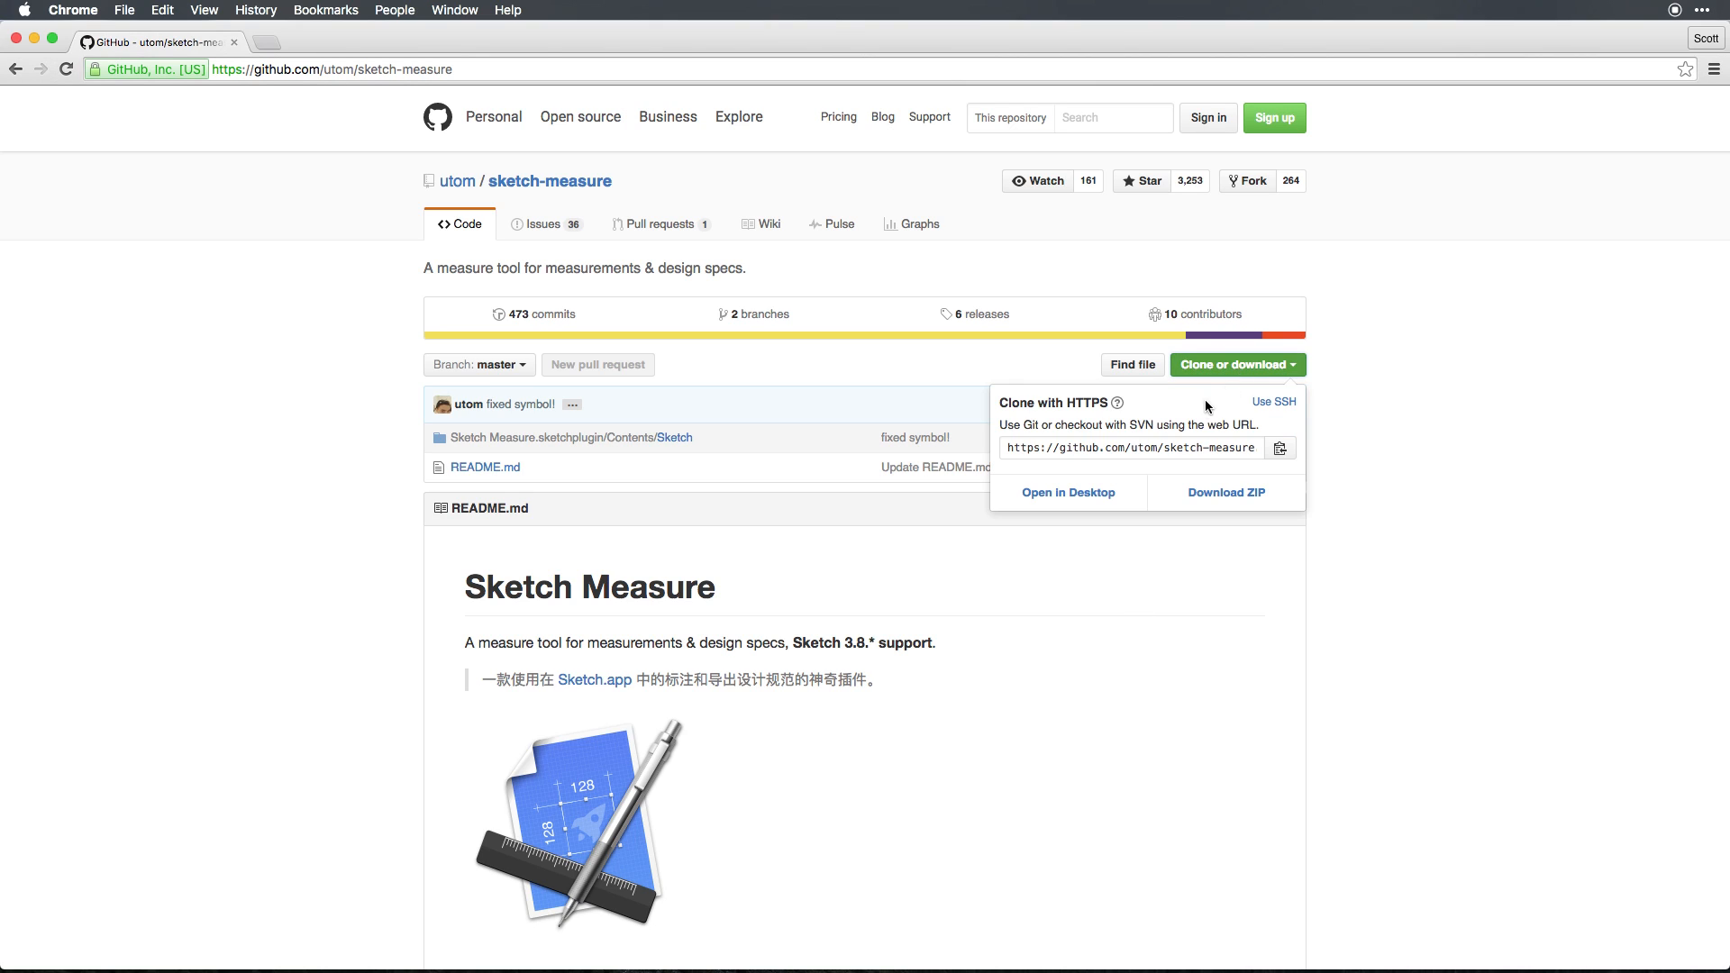
pyautogui.click(1225, 492)
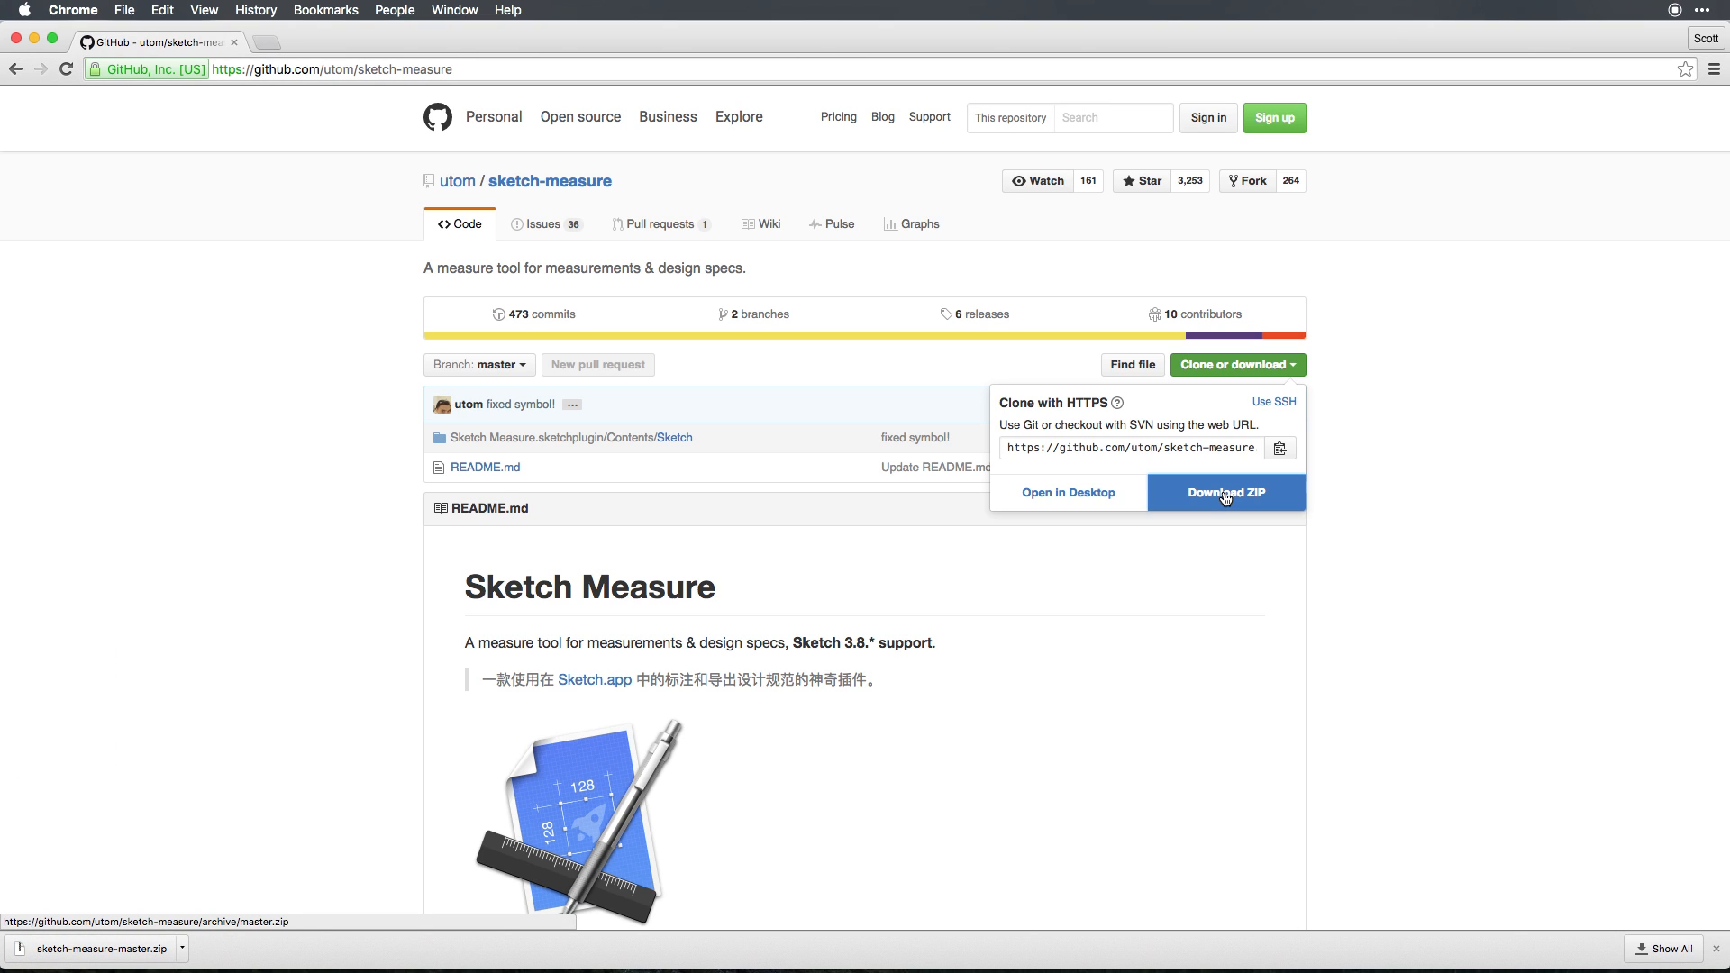
pyautogui.click(1226, 492)
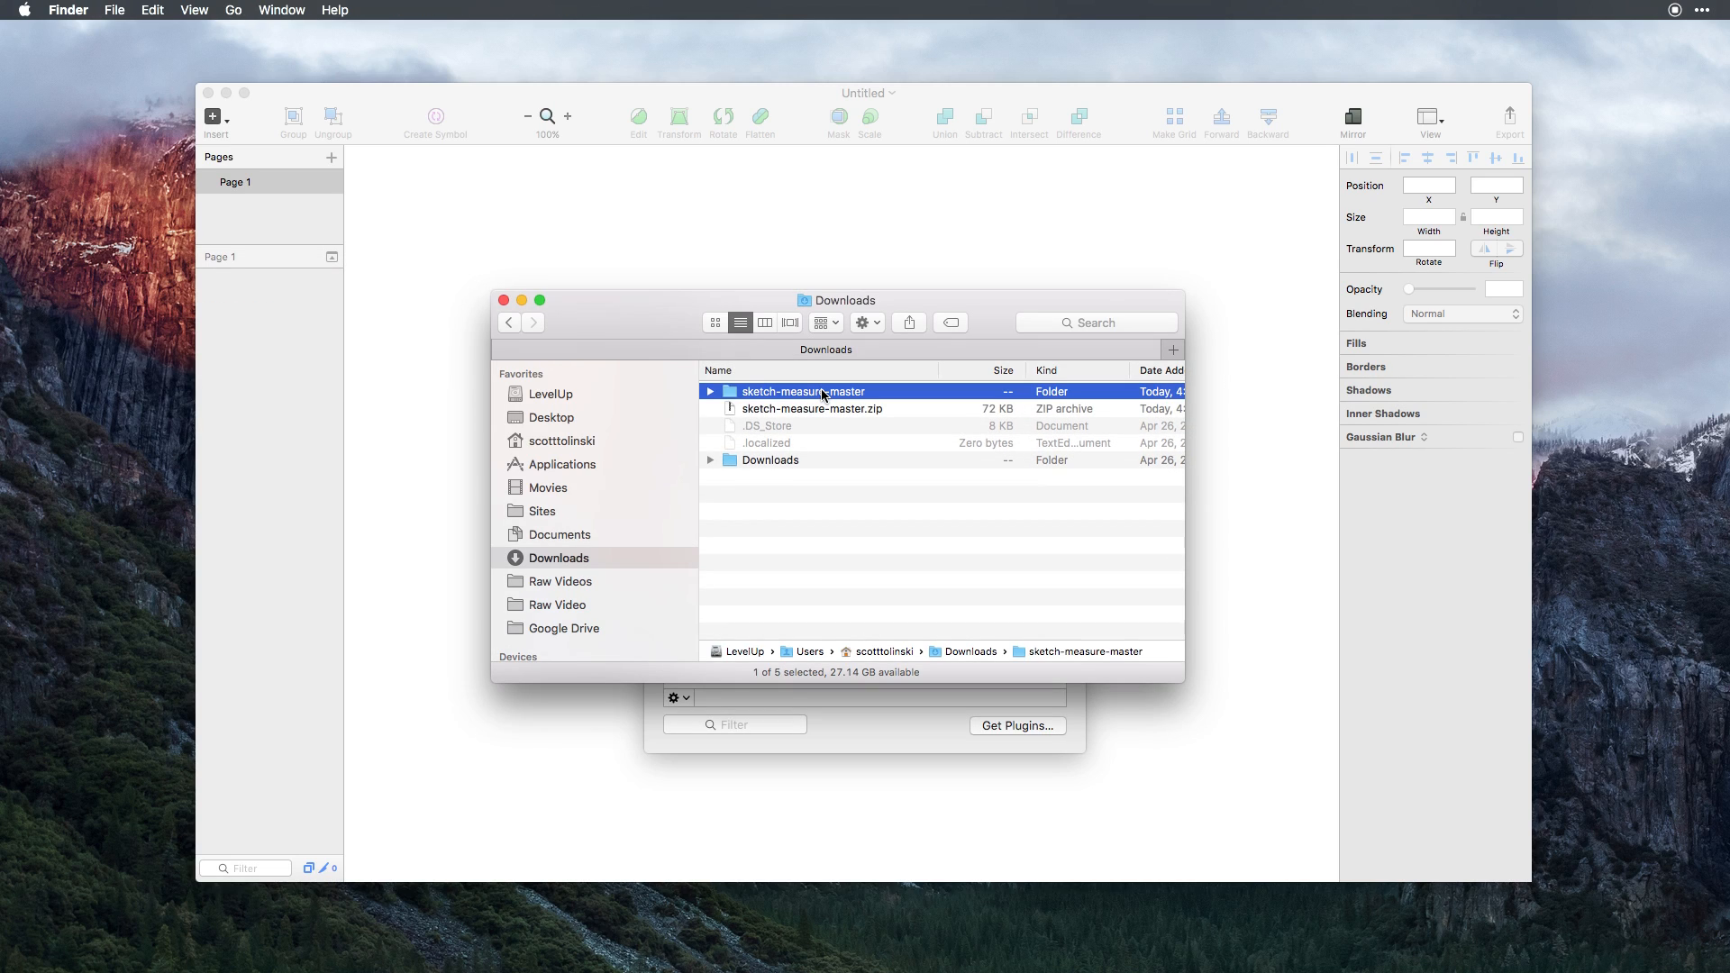
# Install Sketch Measure.sketchplugin from the sketch-measure-master folder in Downloads.
pyautogui.doubleClick(803, 391)
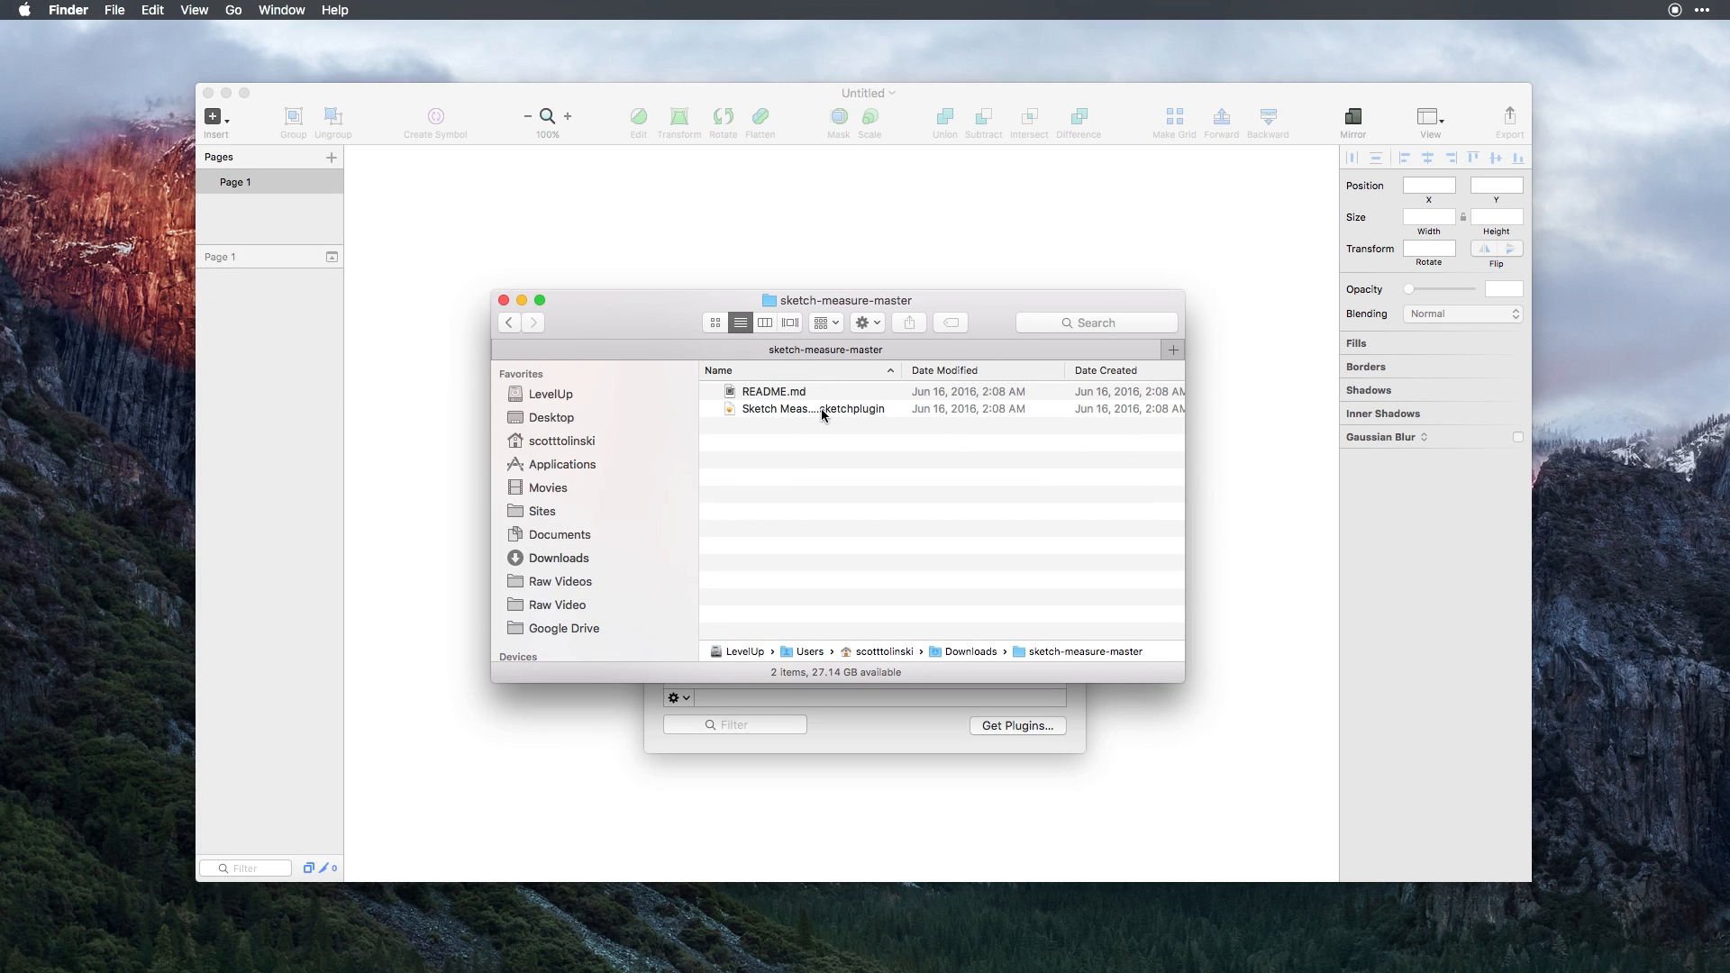
pyautogui.doubleClick(811, 407)
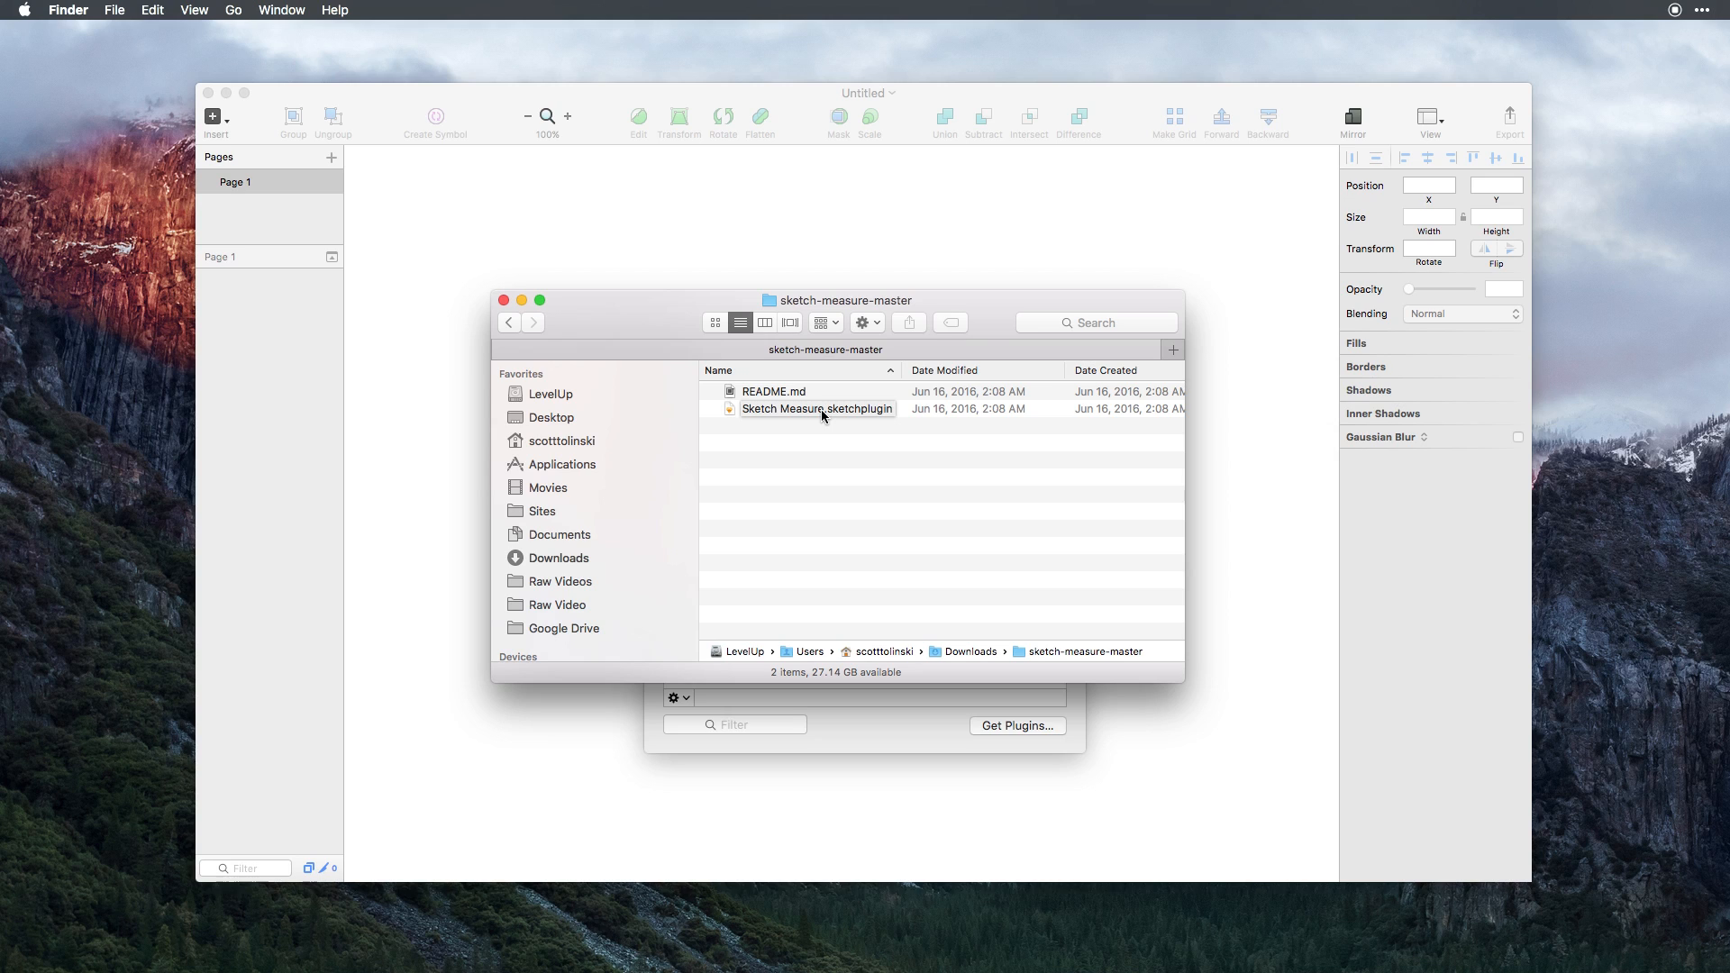
pyautogui.doubleClick(818, 408)
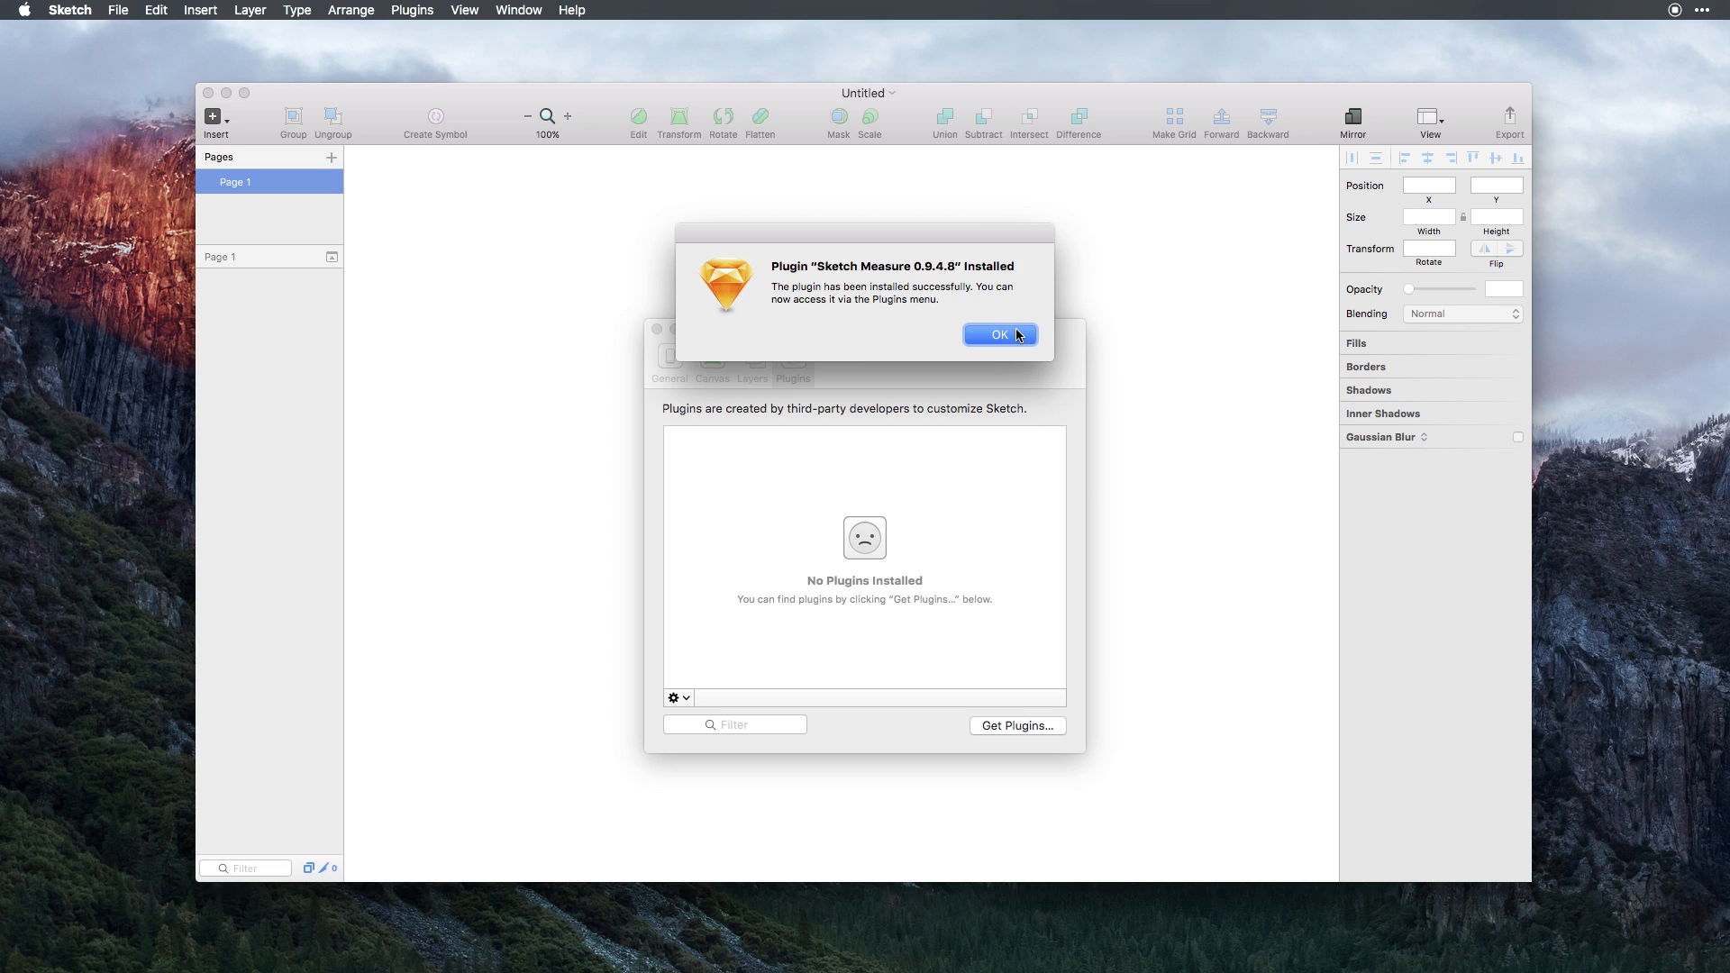
# Dismiss the Plugin Installed alert and confirm Sketch Measure 0.9.4.8 is listed.
pyautogui.click(999, 335)
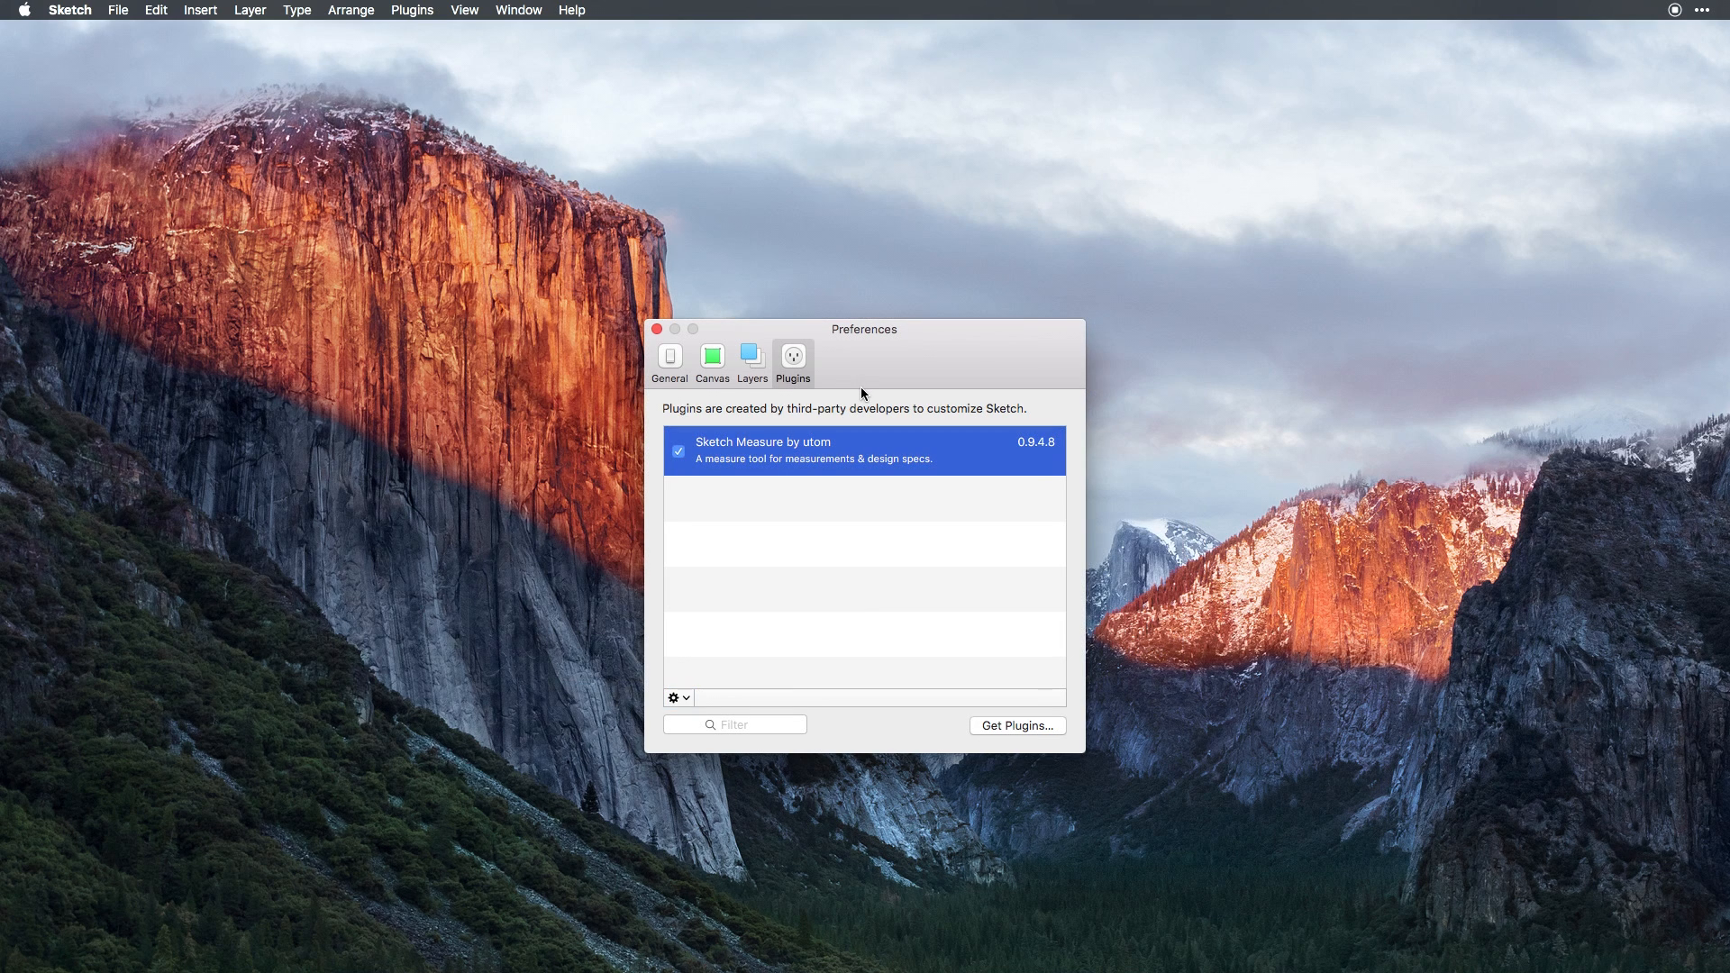
pyautogui.moveTo(893, 400)
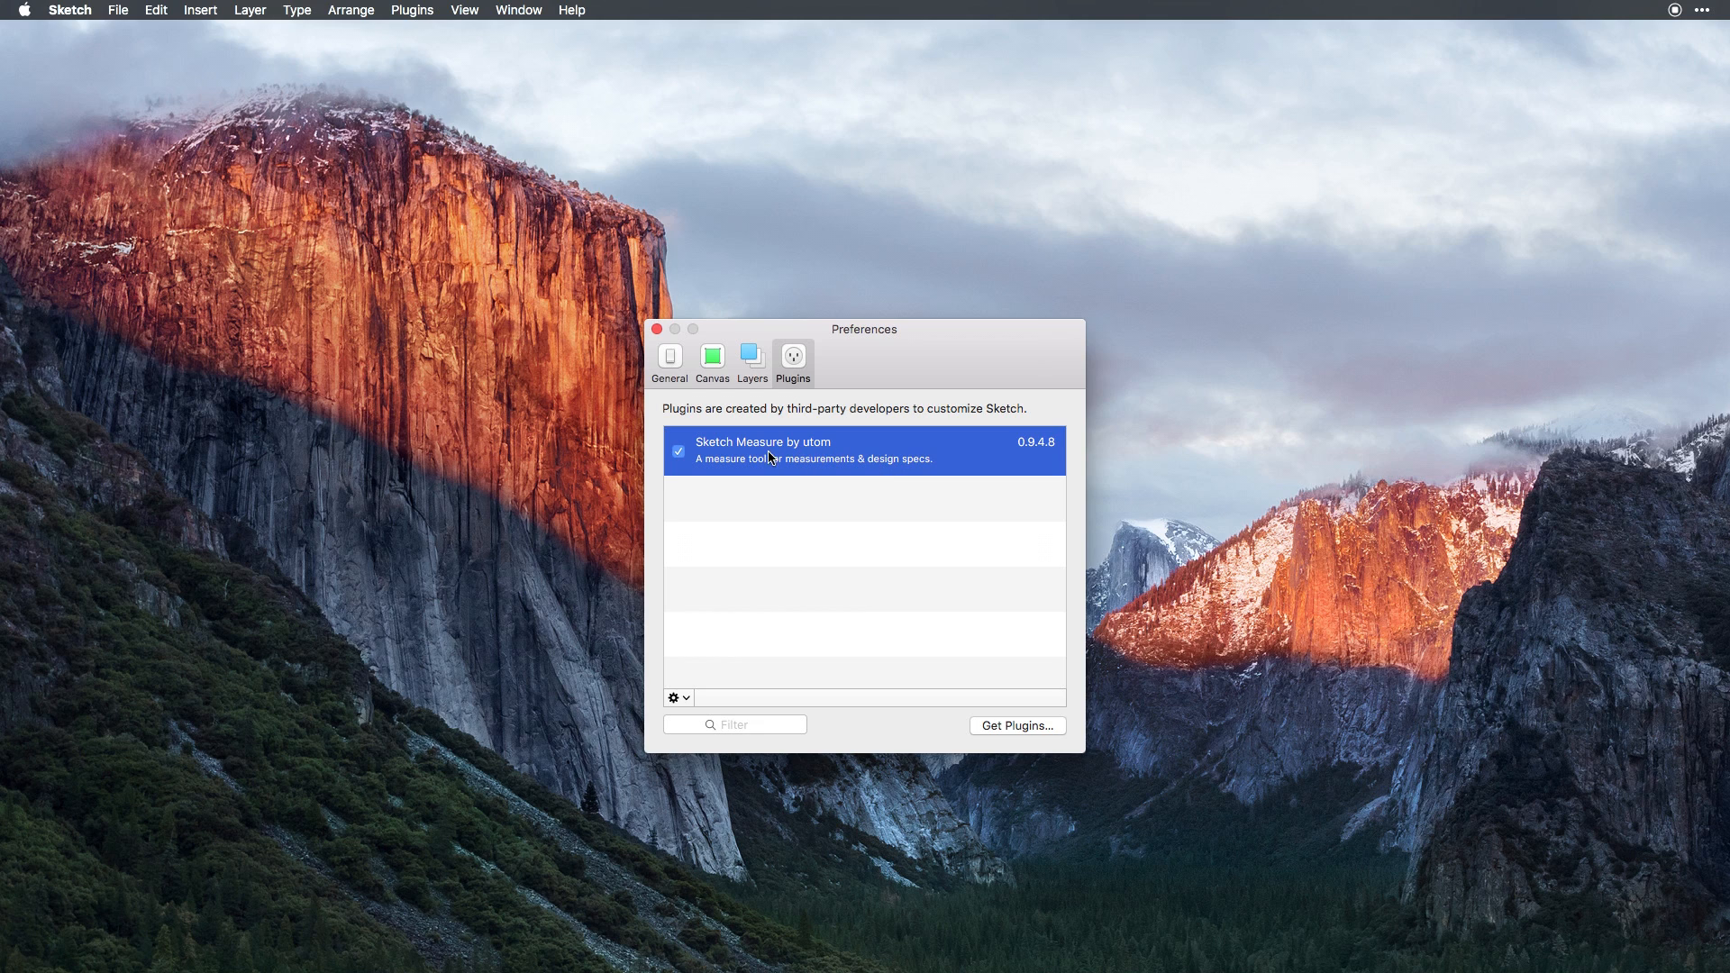
pyautogui.moveTo(1005, 464)
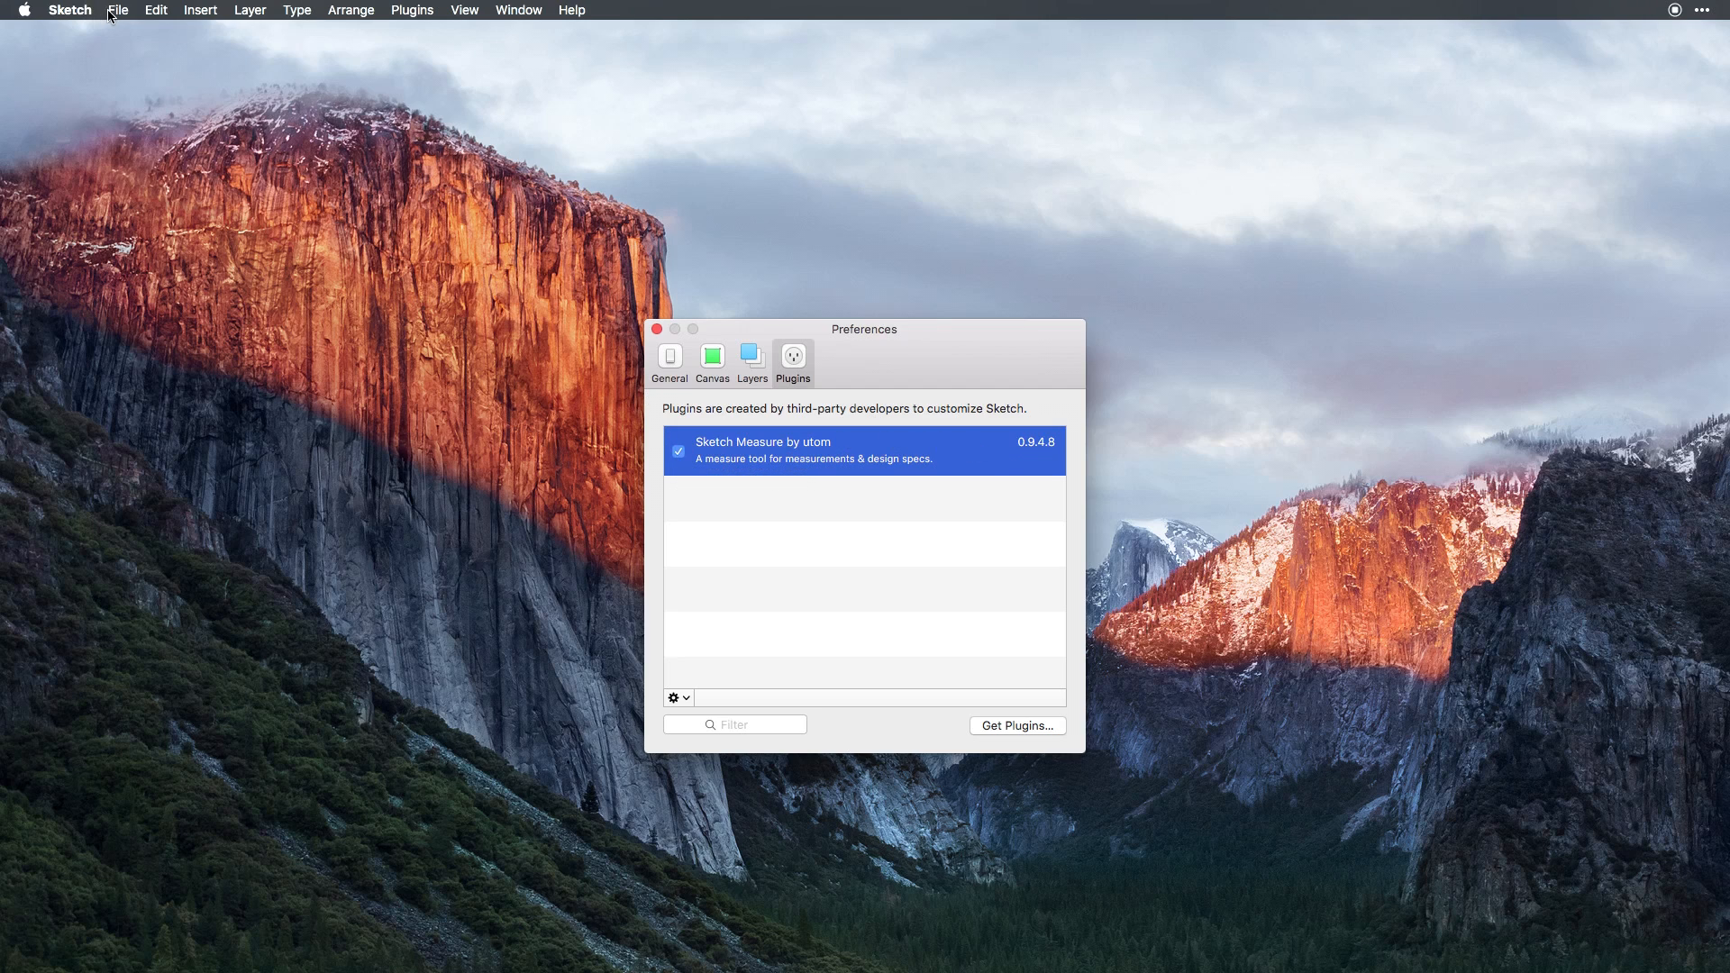
pyautogui.click(116, 9)
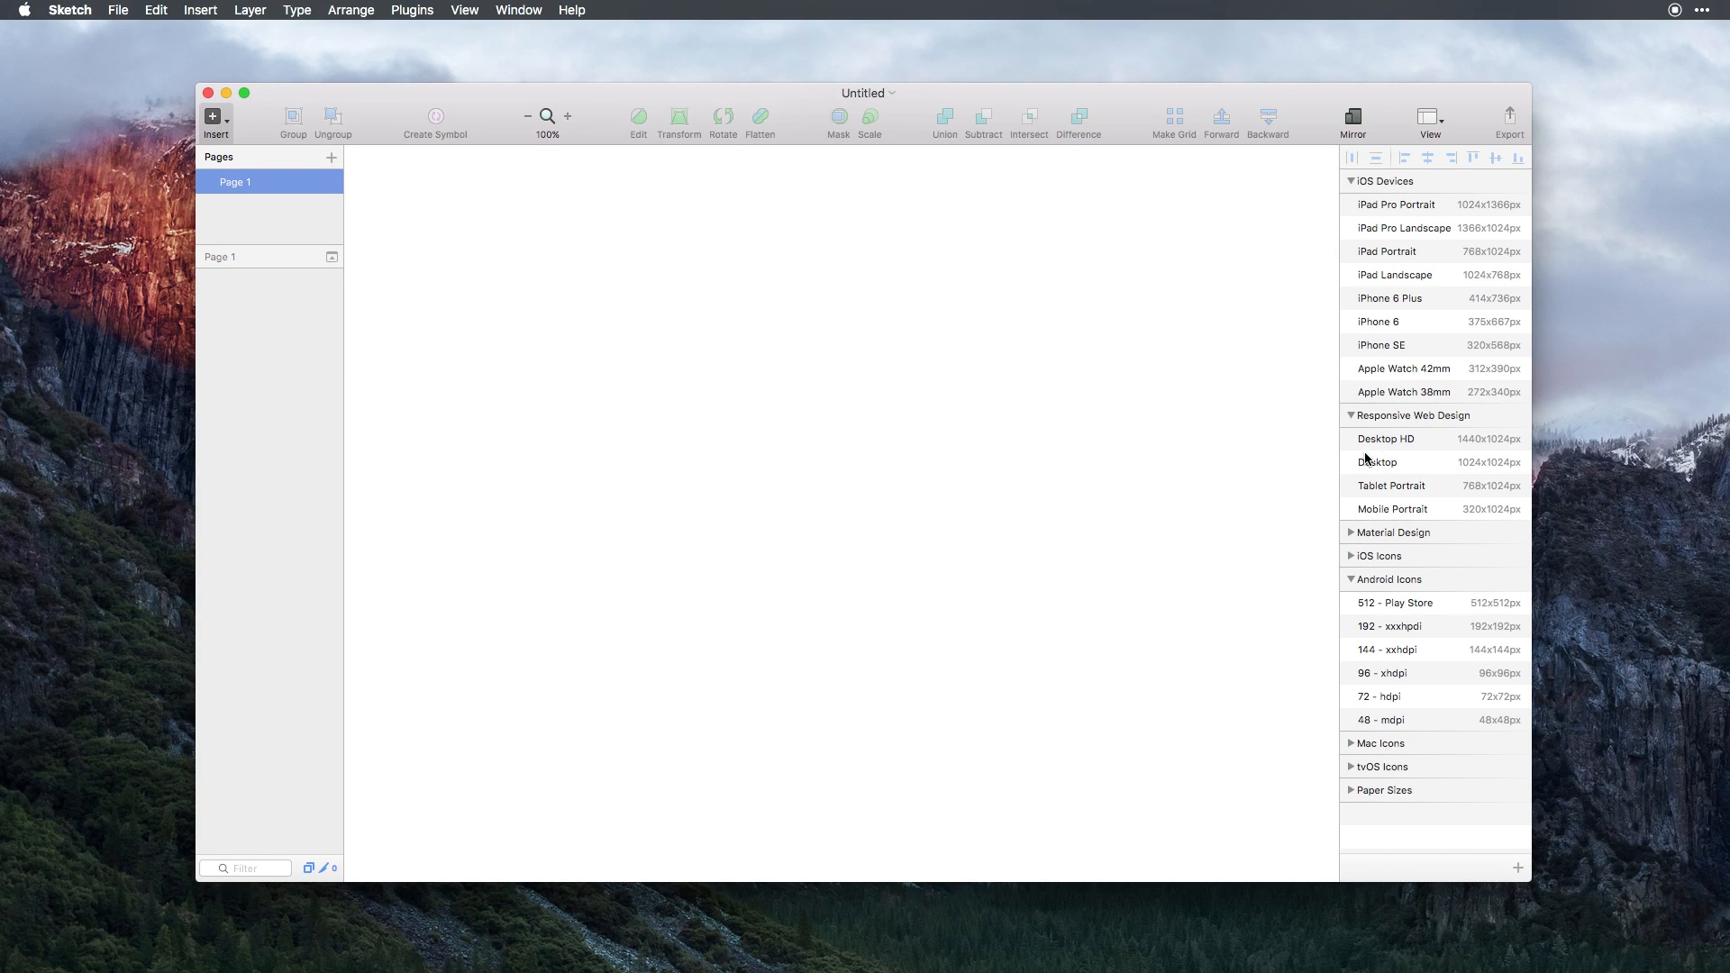
# Add a Responsive Web Design Desktop artboard and drag out a 481 × 350 px rectangle.
pyautogui.click(1377, 461)
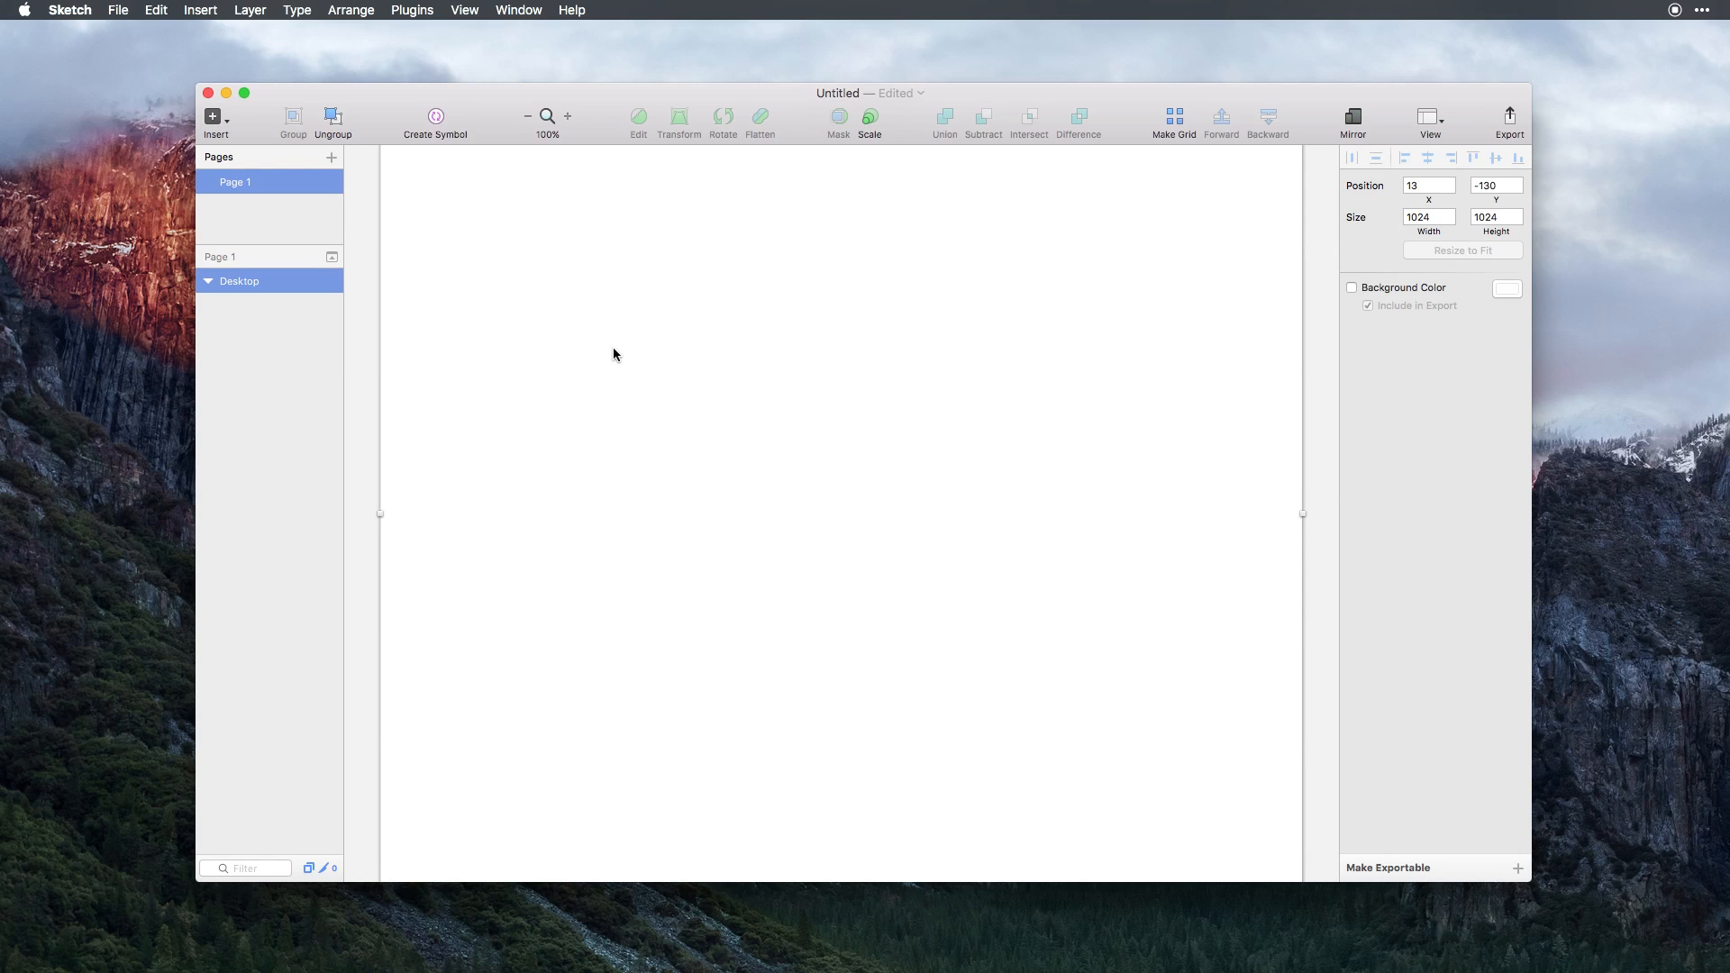
pyautogui.moveTo(613, 320); pyautogui.dragTo(1062, 599)
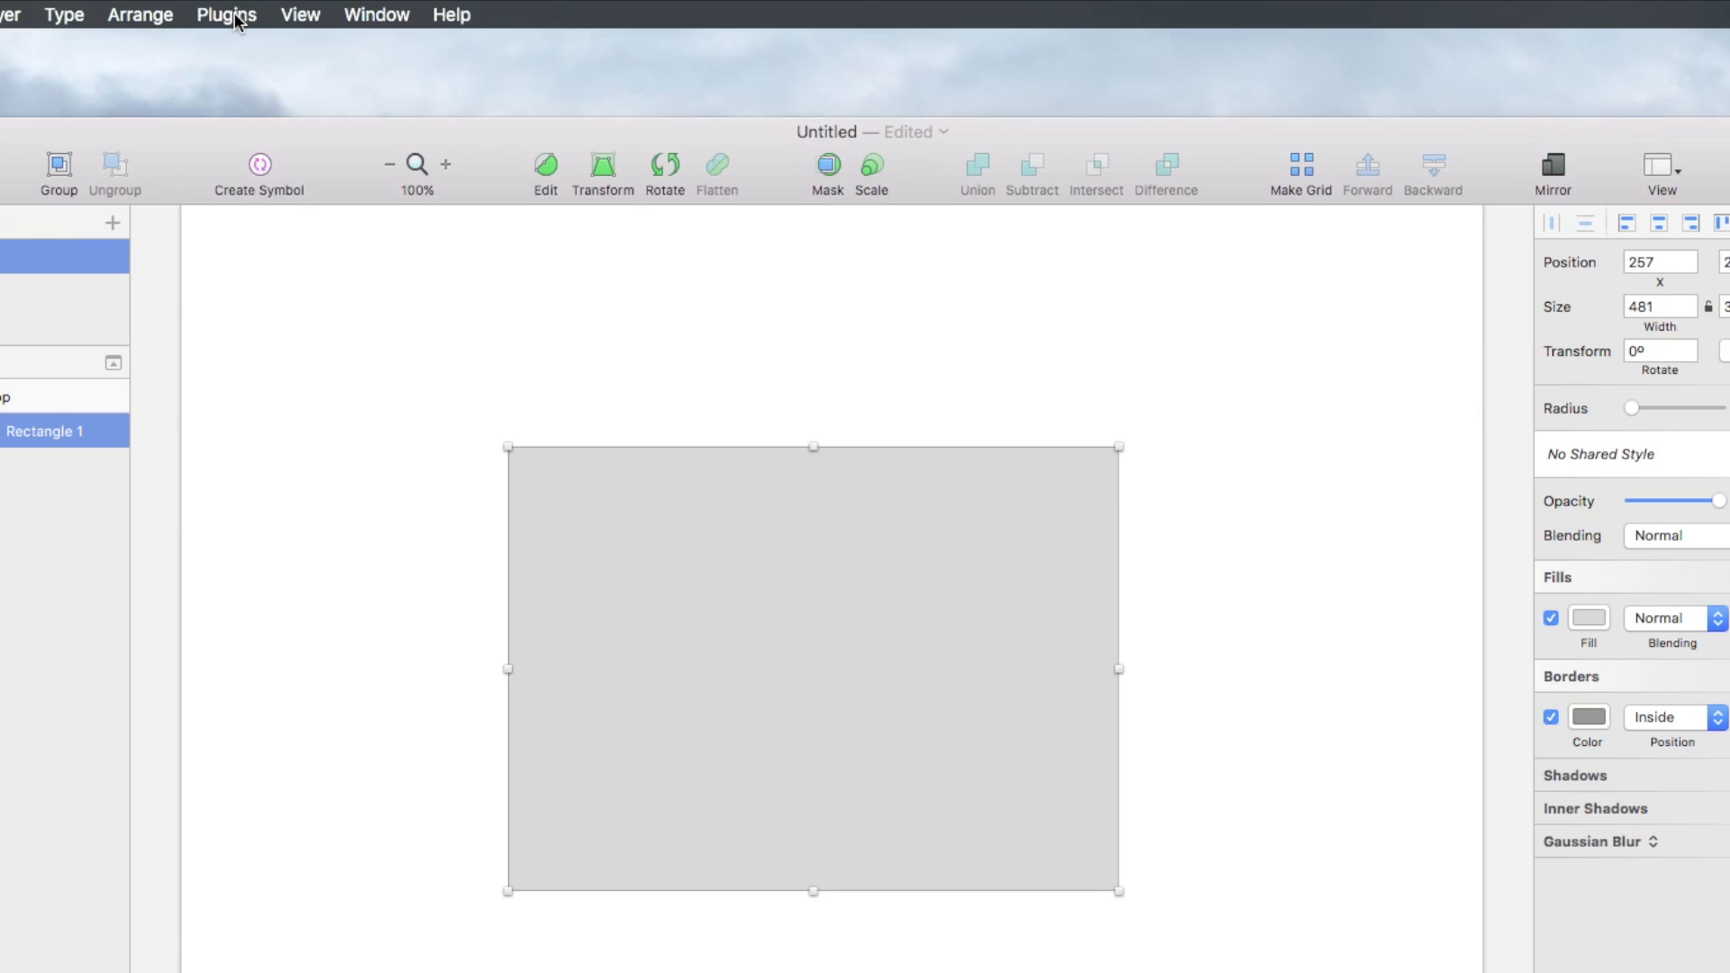
pyautogui.click(225, 15)
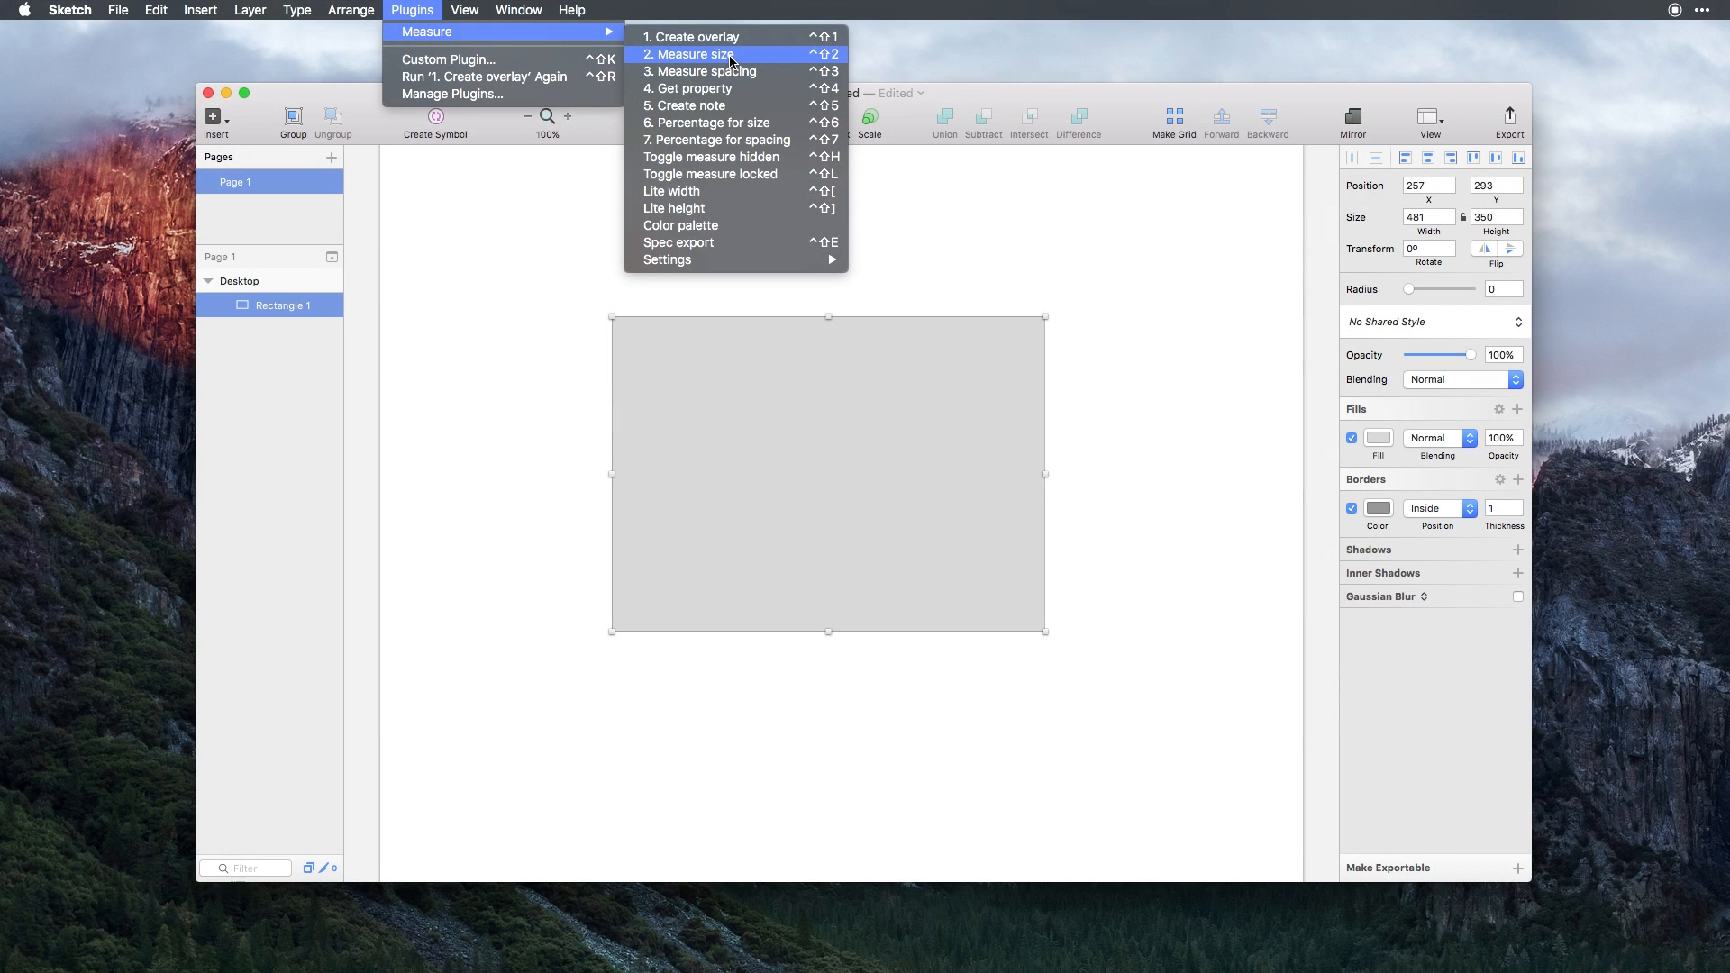
pyautogui.click(693, 54)
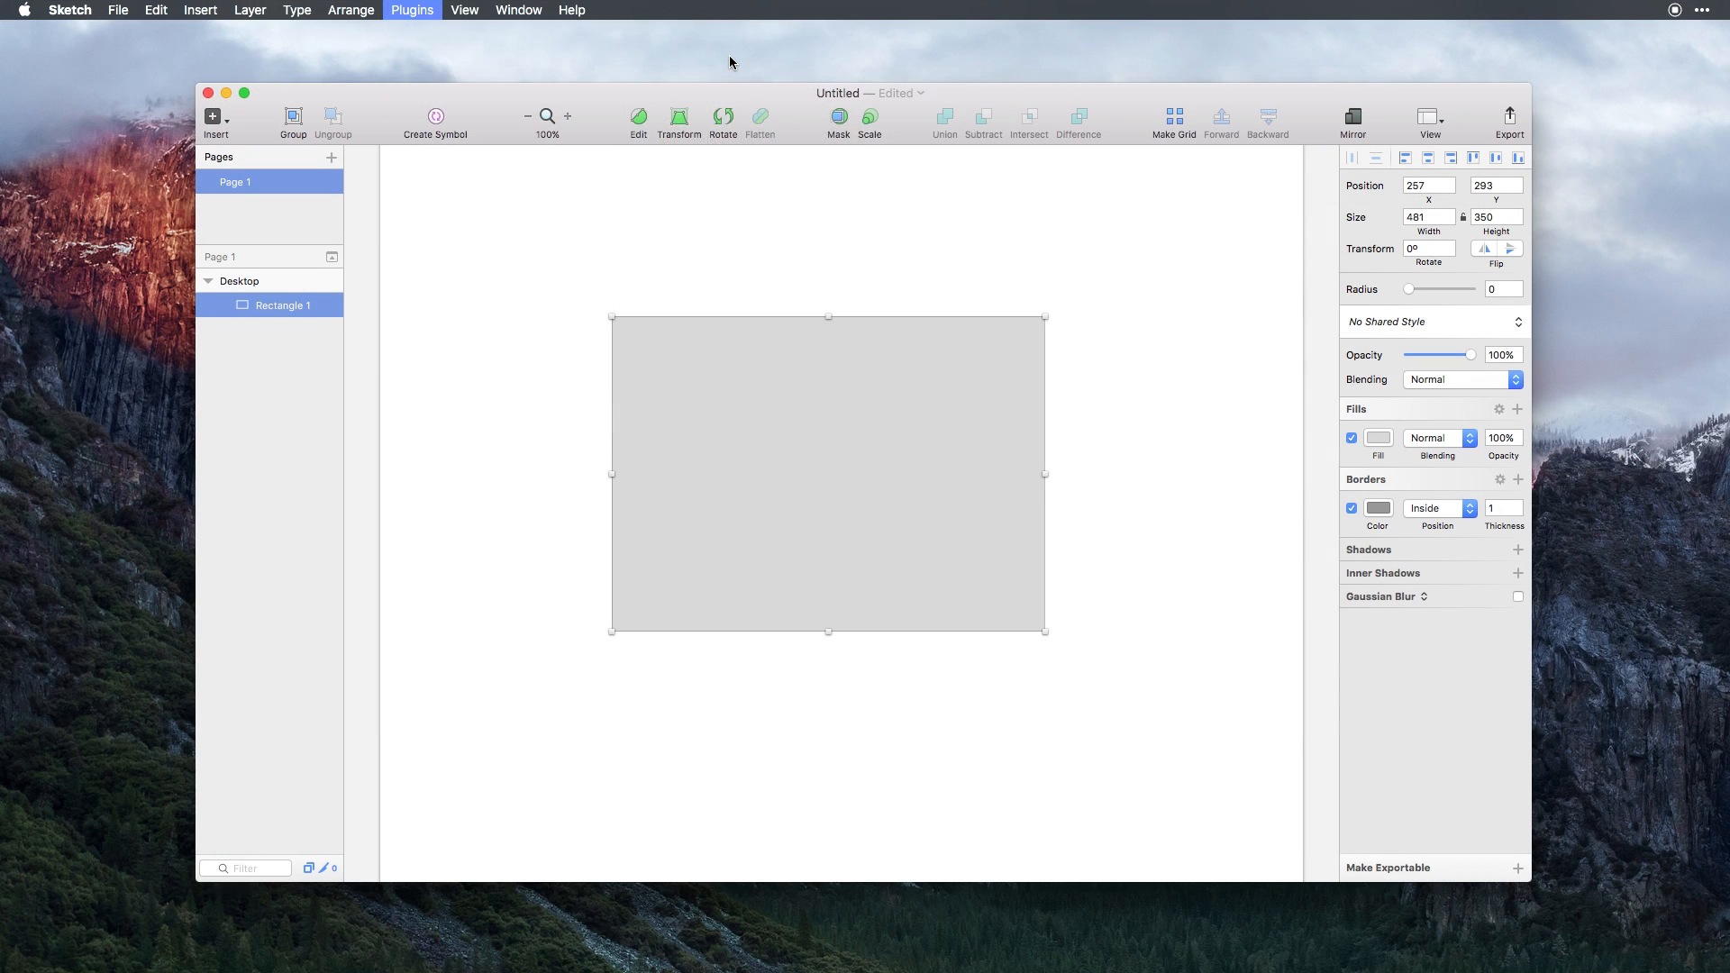
pyautogui.click(411, 9)
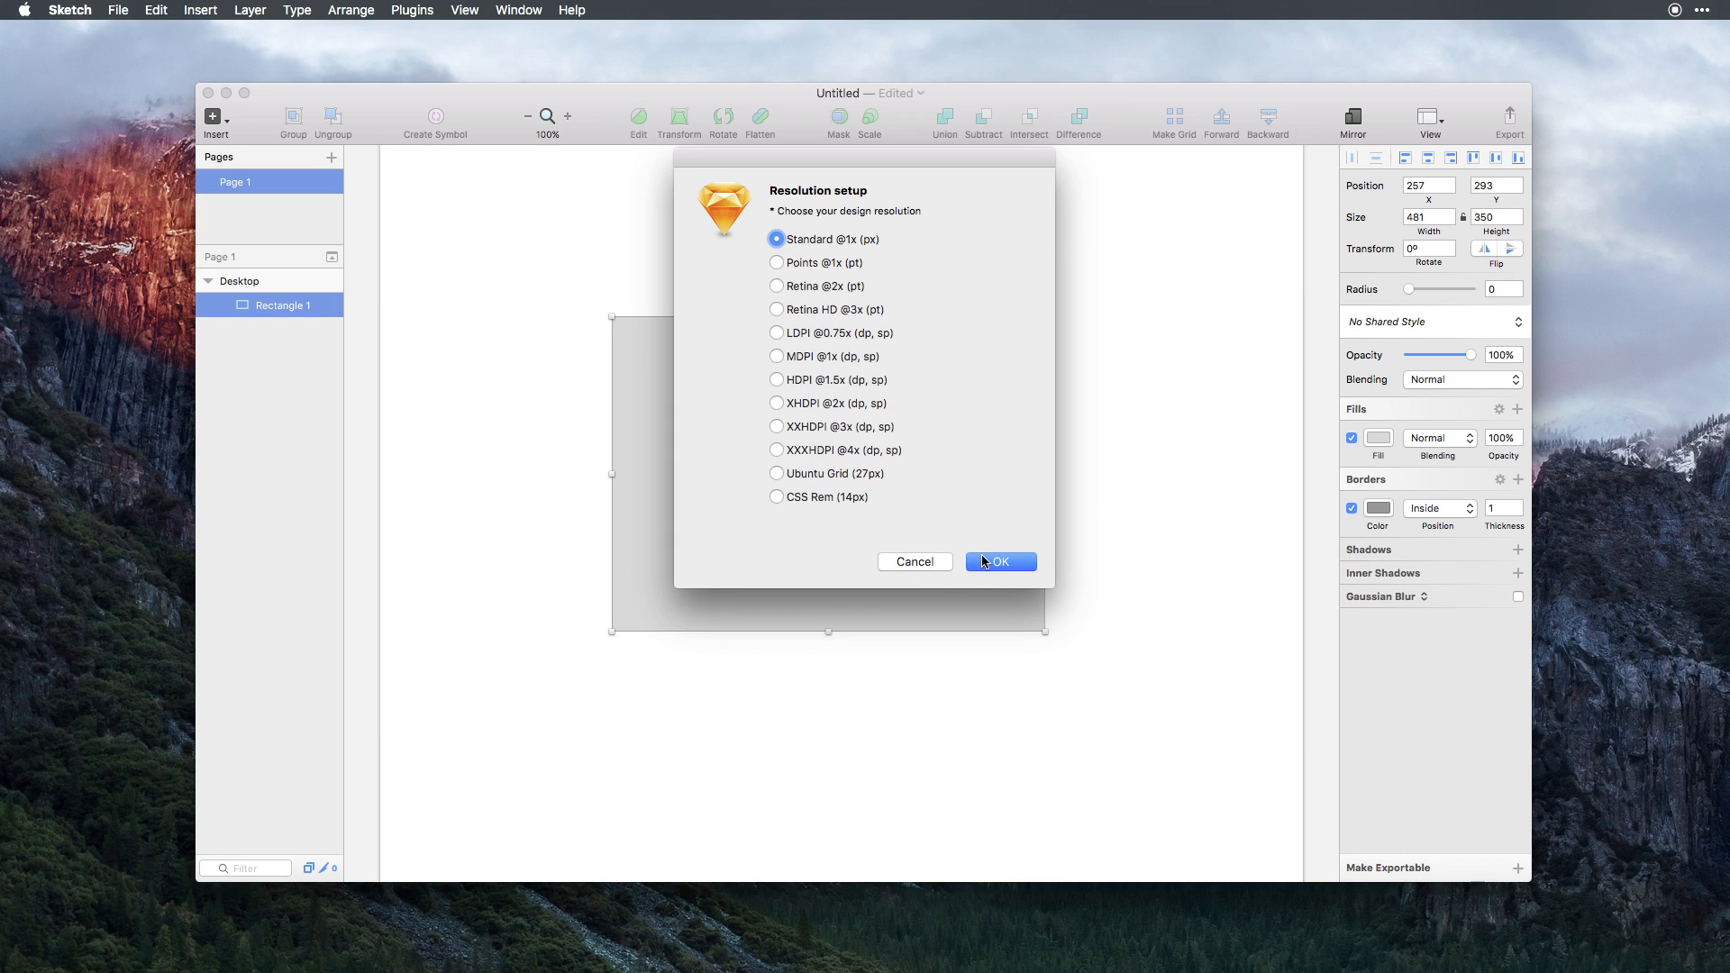
pyautogui.click(1002, 562)
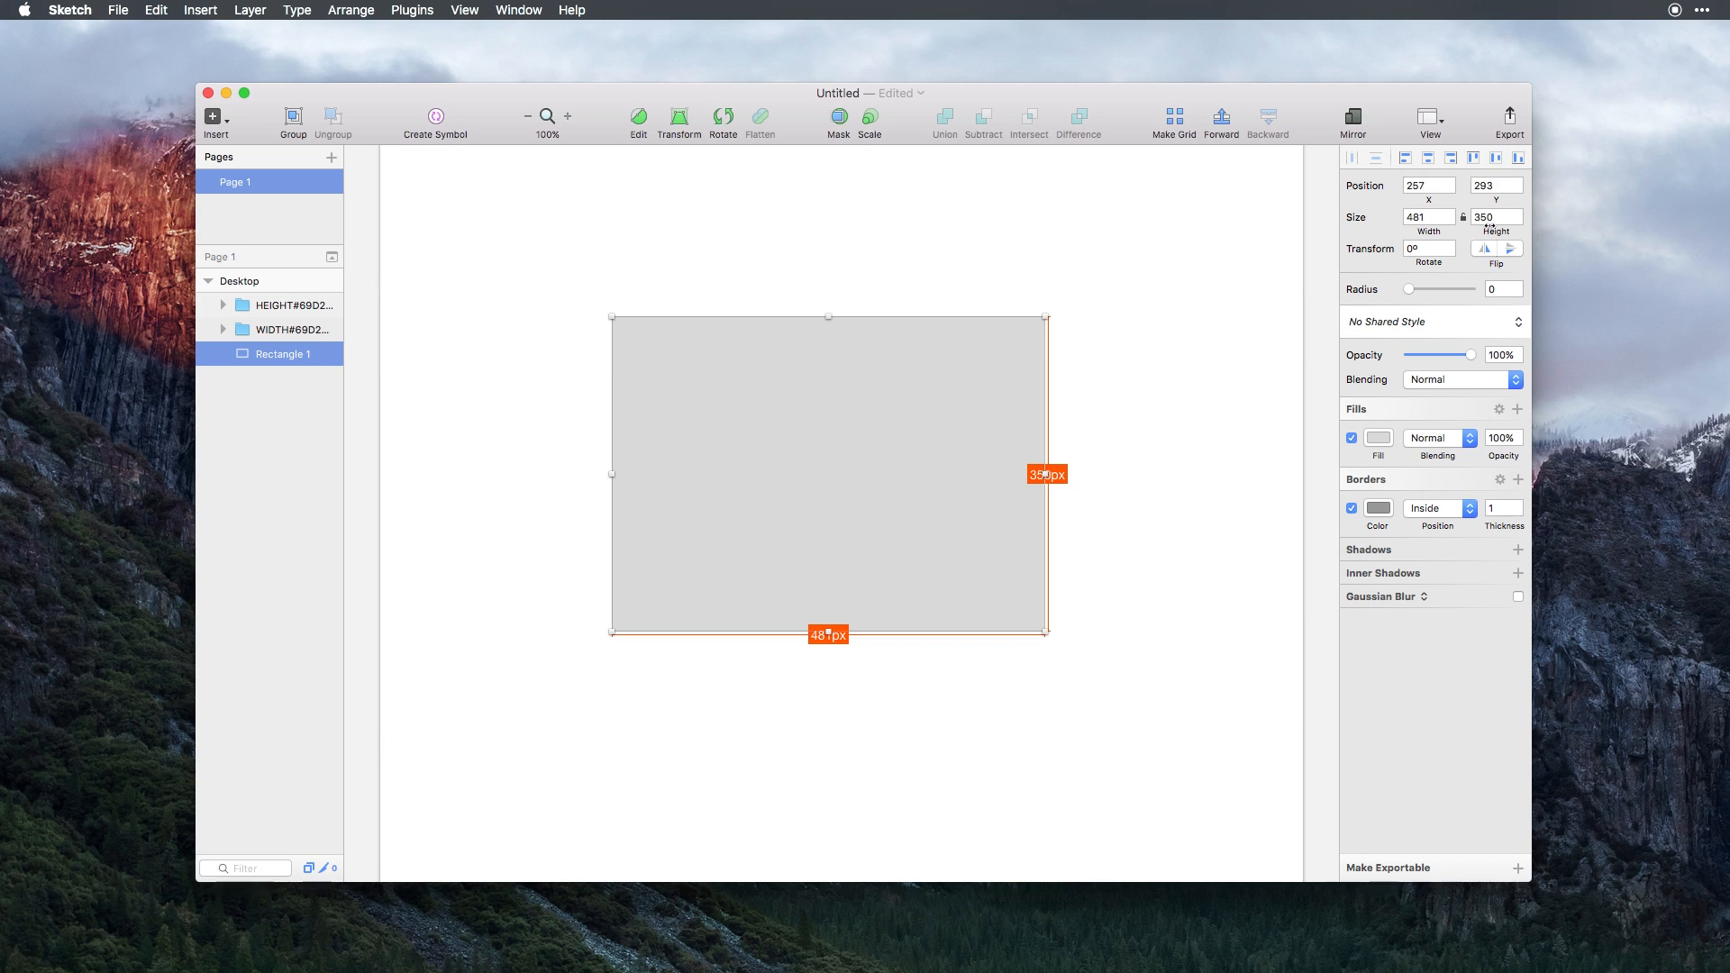
pyautogui.moveTo(998, 651)
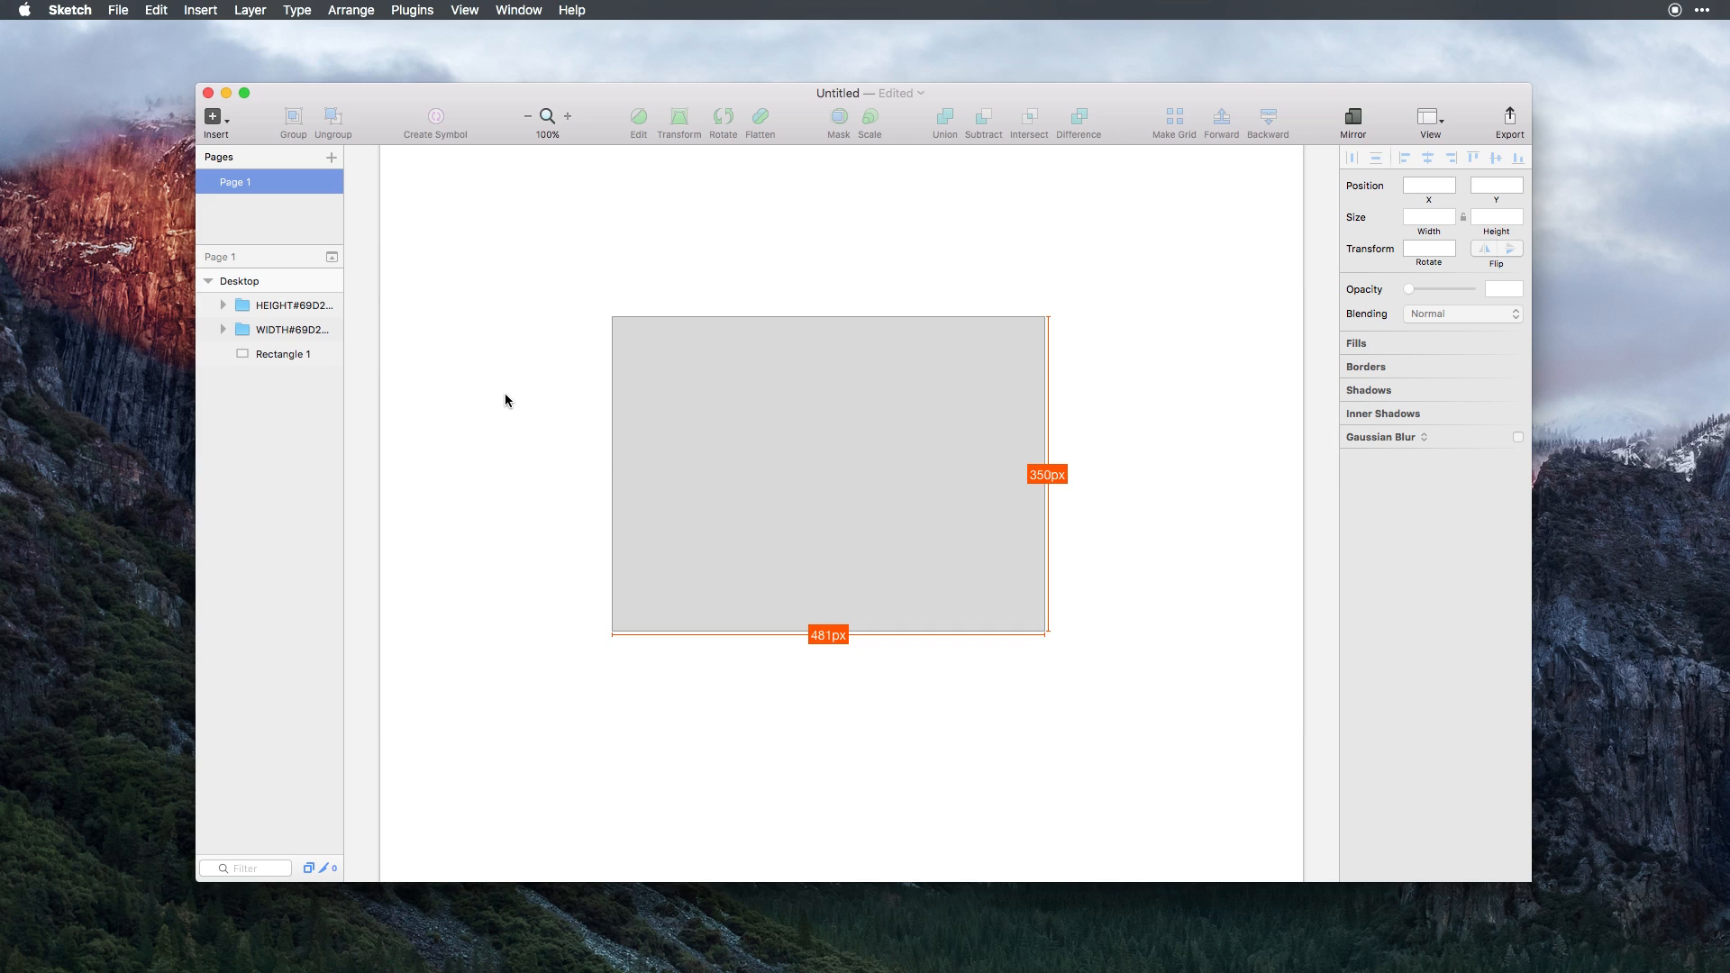
pyautogui.moveTo(533, 432)
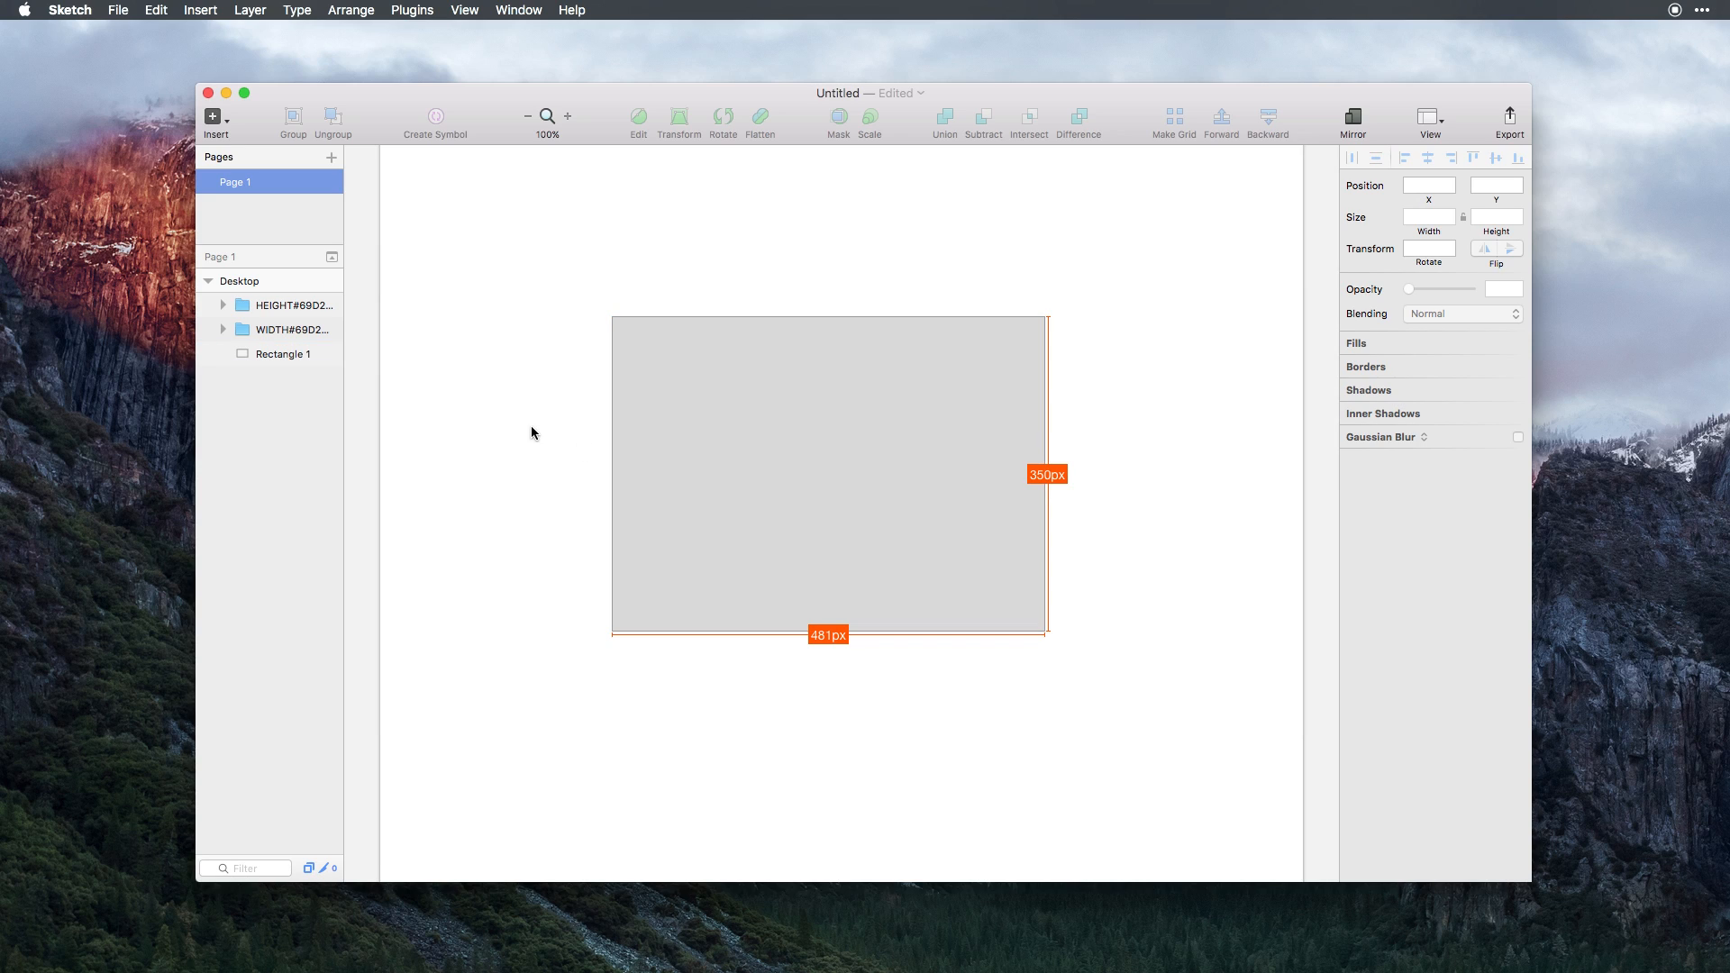